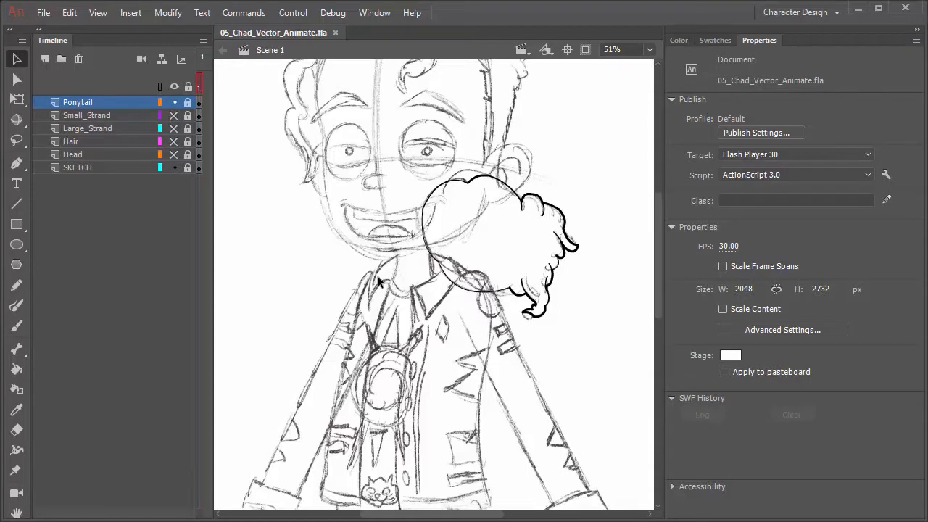
pyautogui.moveTo(406, 265)
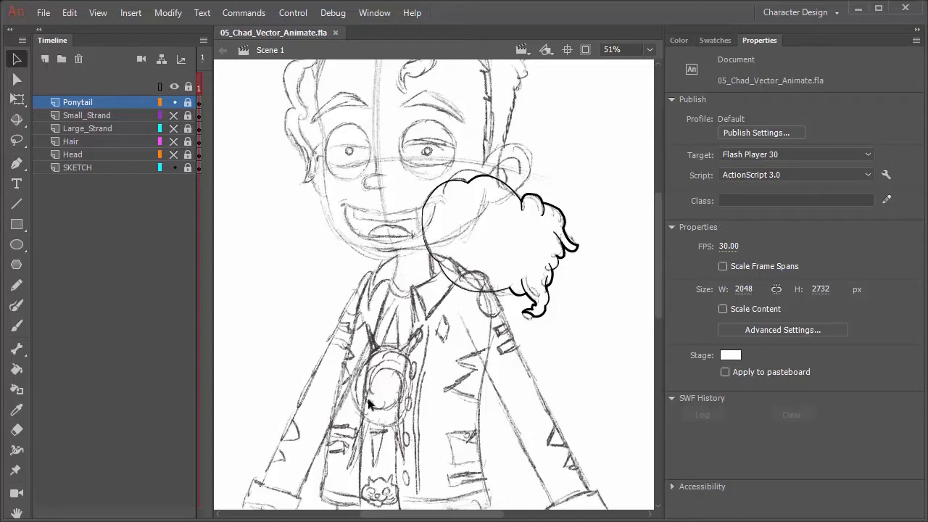
pyautogui.moveTo(178, 280)
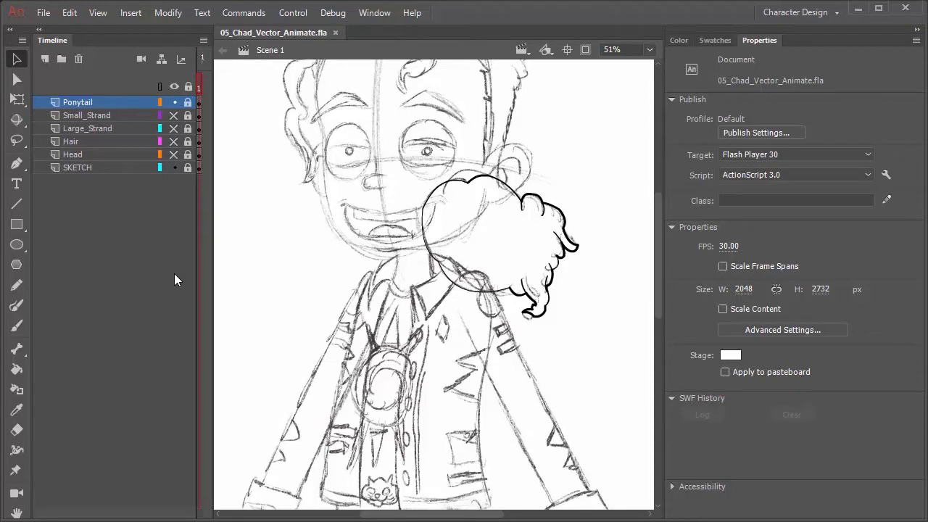
pyautogui.moveTo(96, 349)
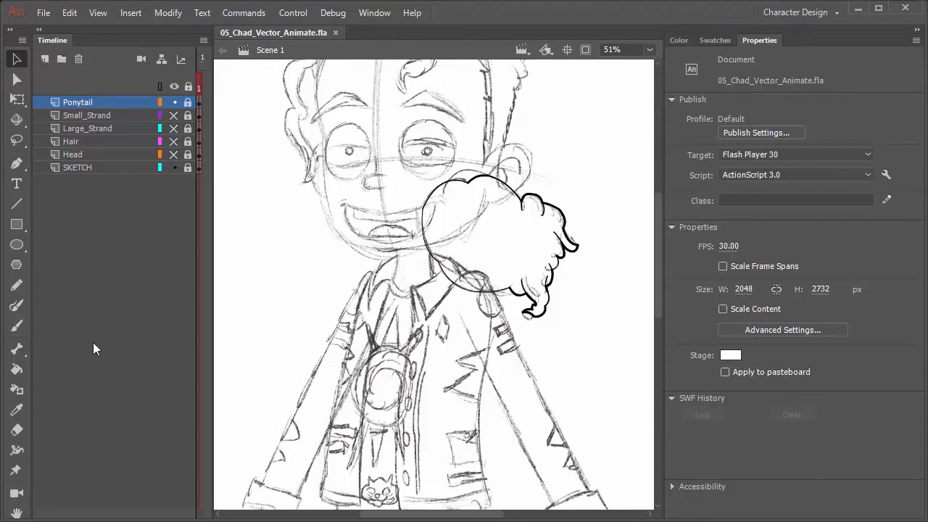
pyautogui.moveTo(116, 283)
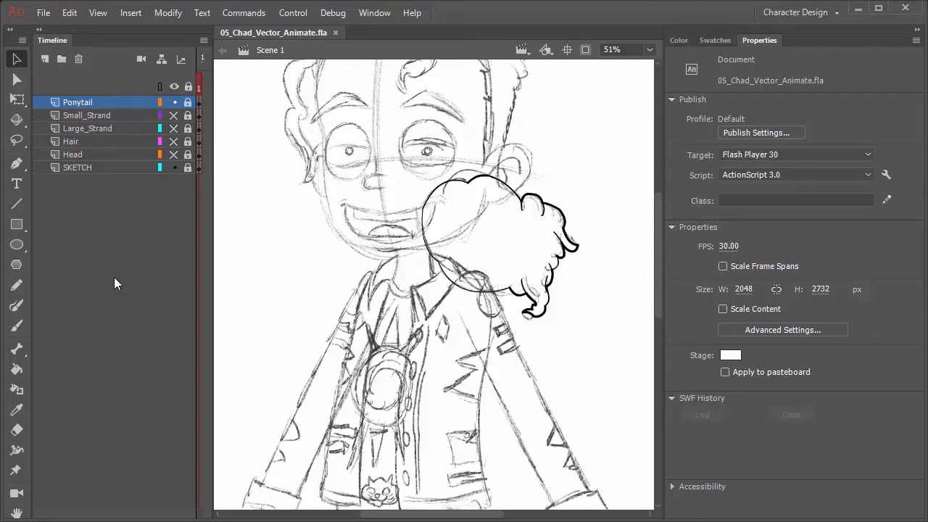
pyautogui.moveTo(73, 98)
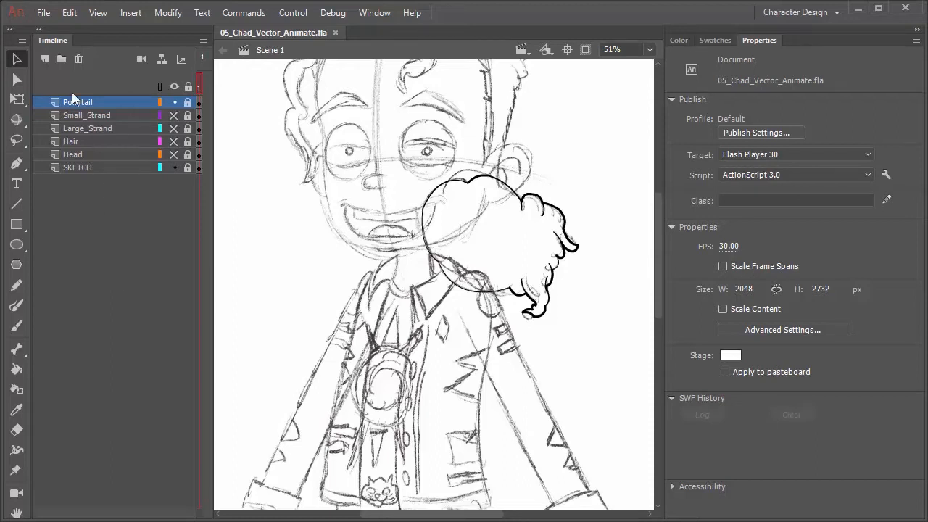
# - Add a Neck layer above Ponytail and switch to the black 6.5-point Line tool
pyautogui.click(45, 59)
pyautogui.write('Neck')
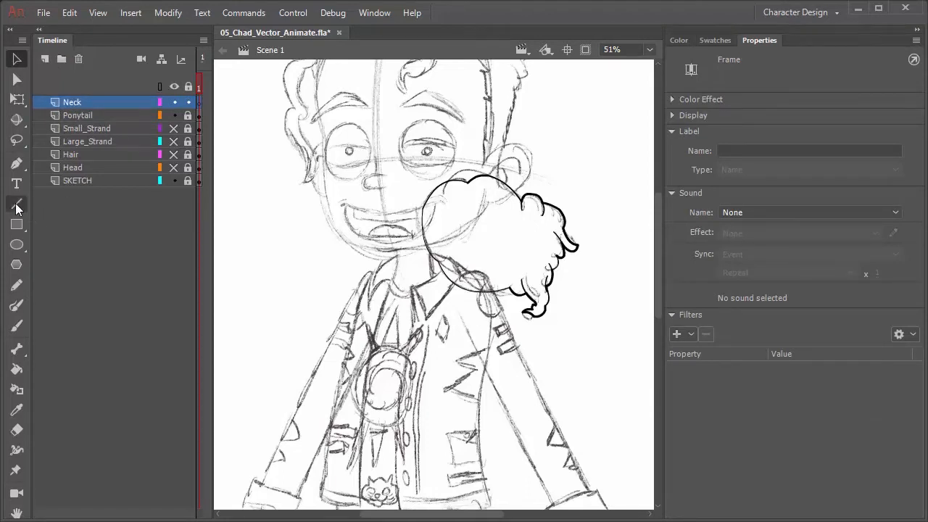
pyautogui.click(16, 205)
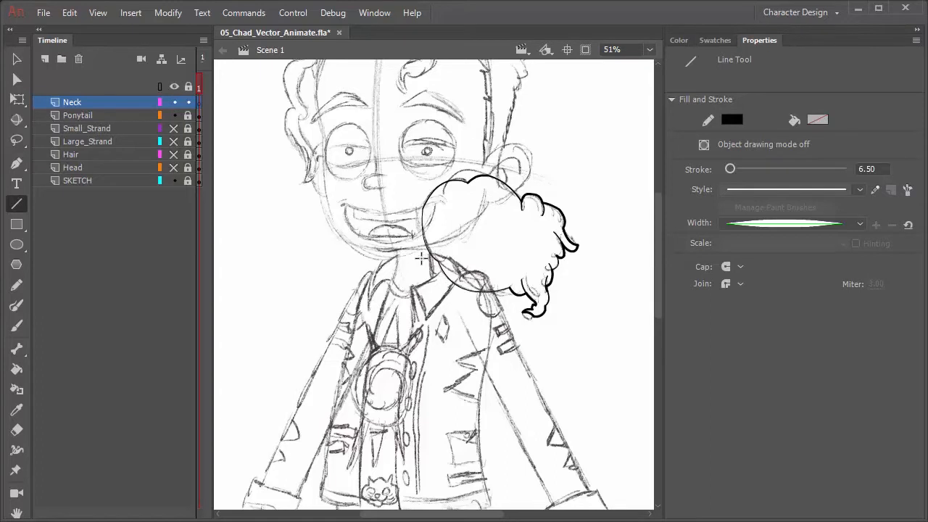
pyautogui.moveTo(399, 236)
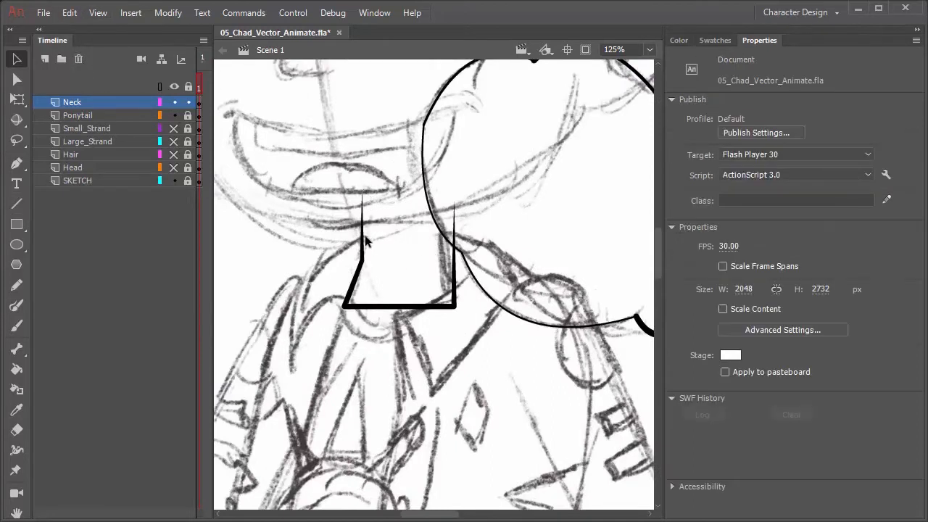
pyautogui.moveTo(370, 242)
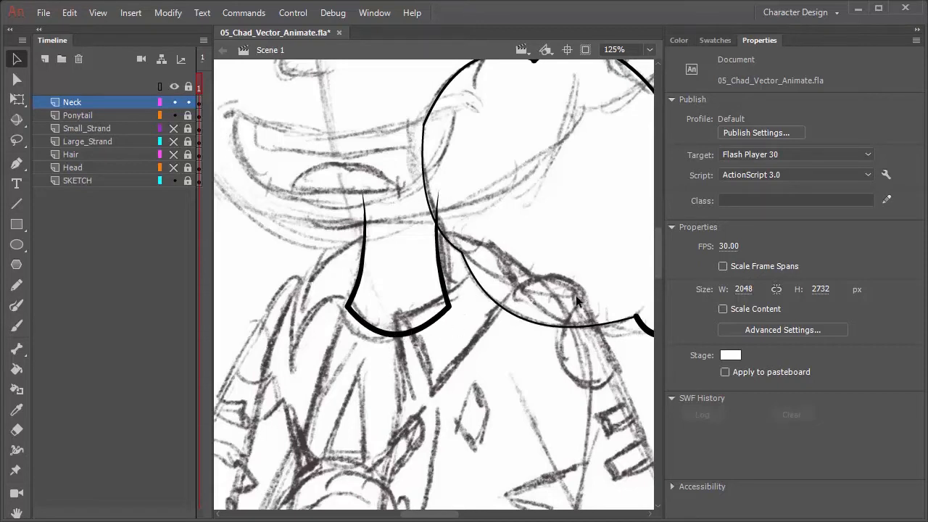
pyautogui.moveTo(462, 172)
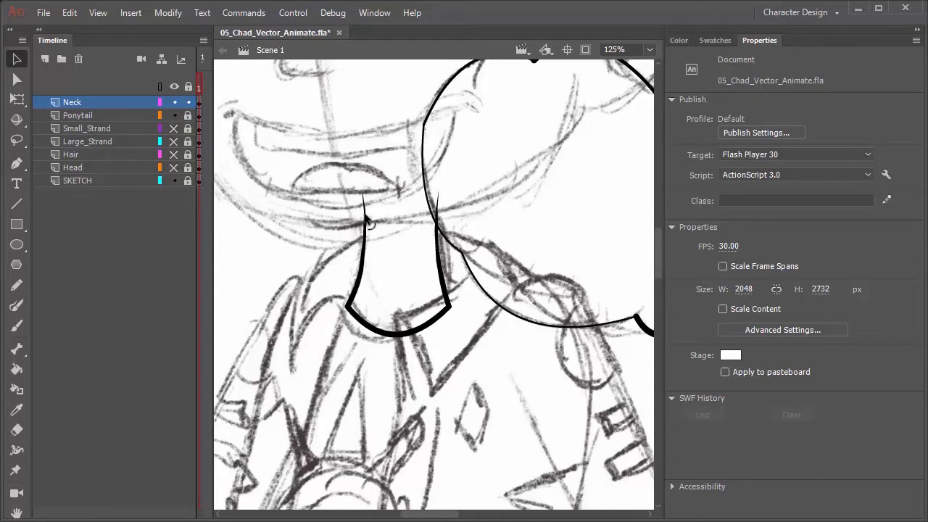
# - Choose the Oval tool and set its fill to none for an outline-only circle
pyautogui.click(16, 244)
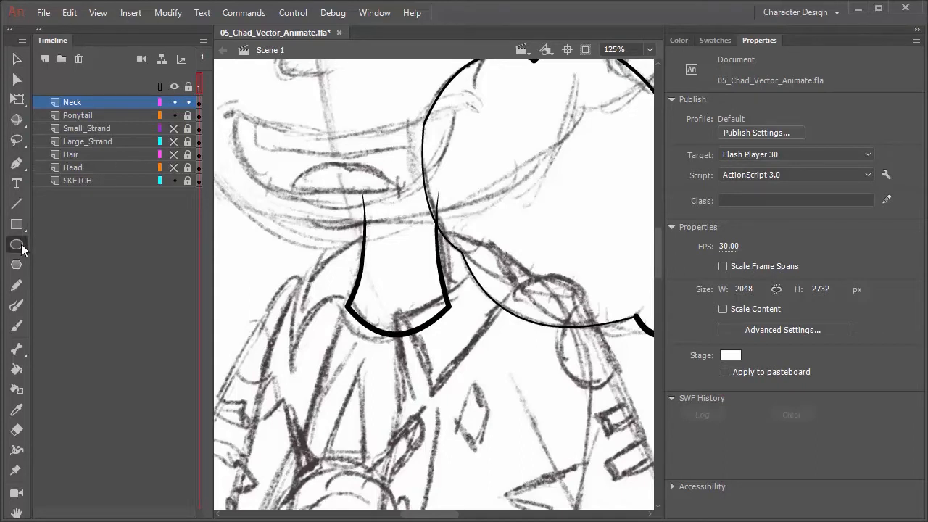
pyautogui.click(16, 244)
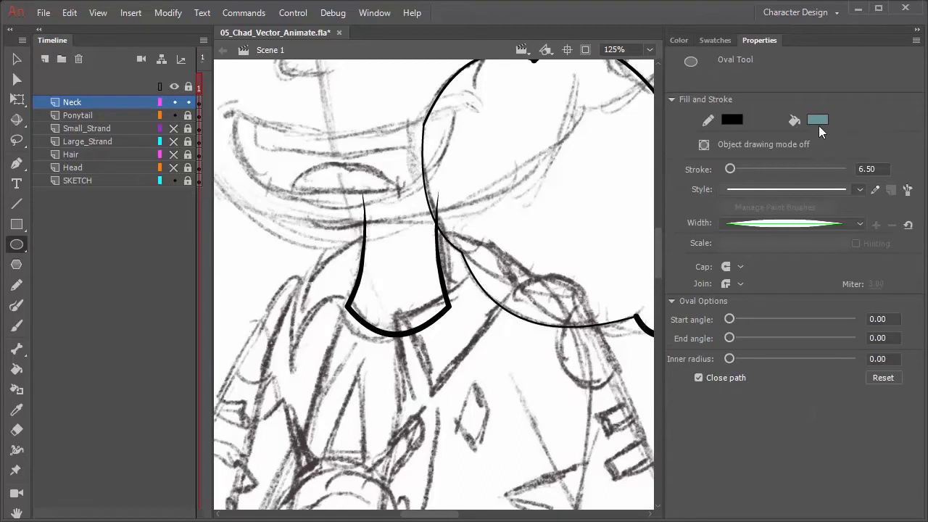
pyautogui.click(818, 120)
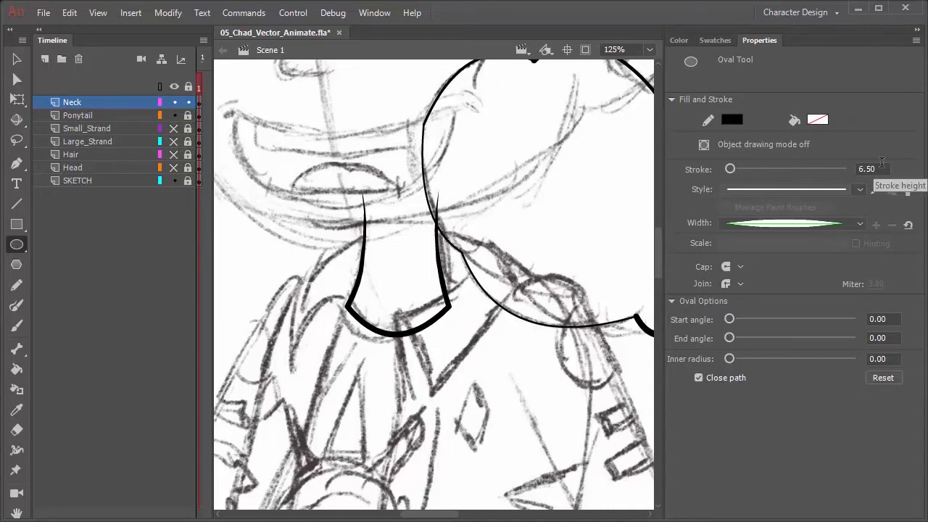
pyautogui.moveTo(355, 120)
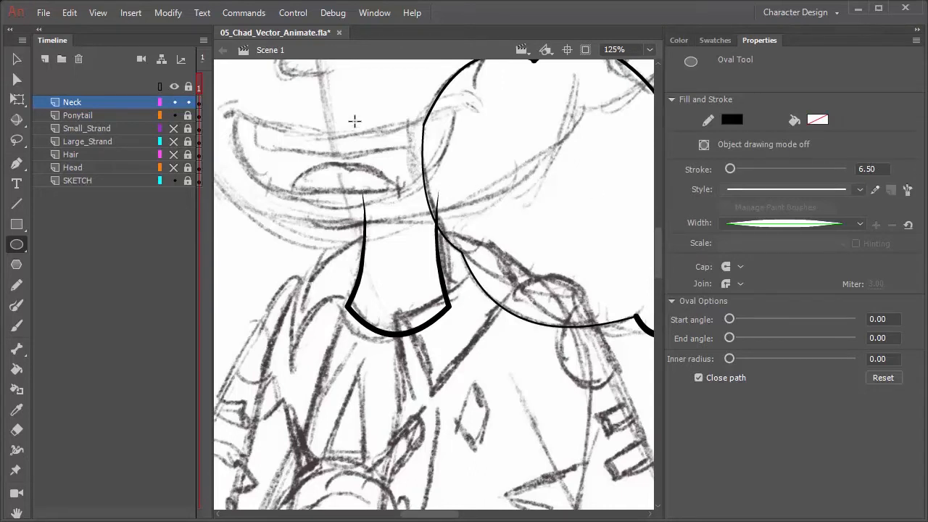
pyautogui.moveTo(357, 109)
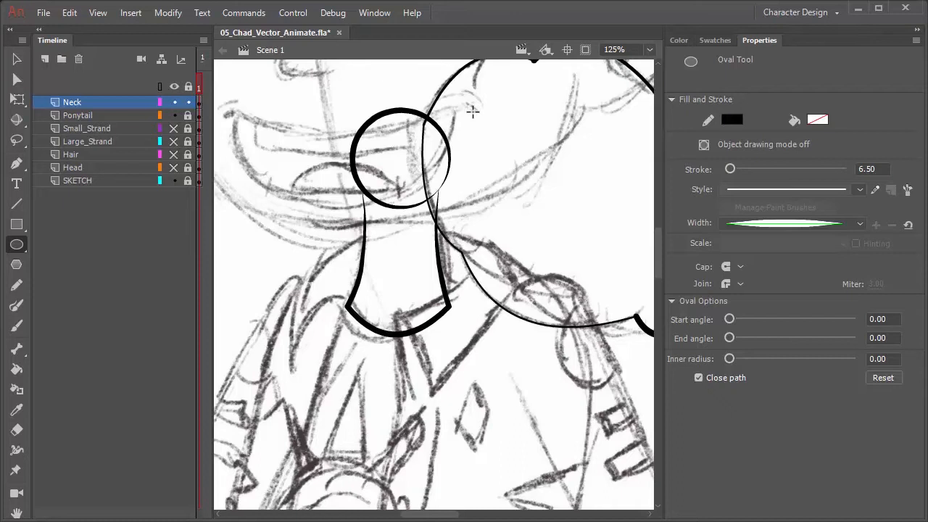
pyautogui.moveTo(124, 127)
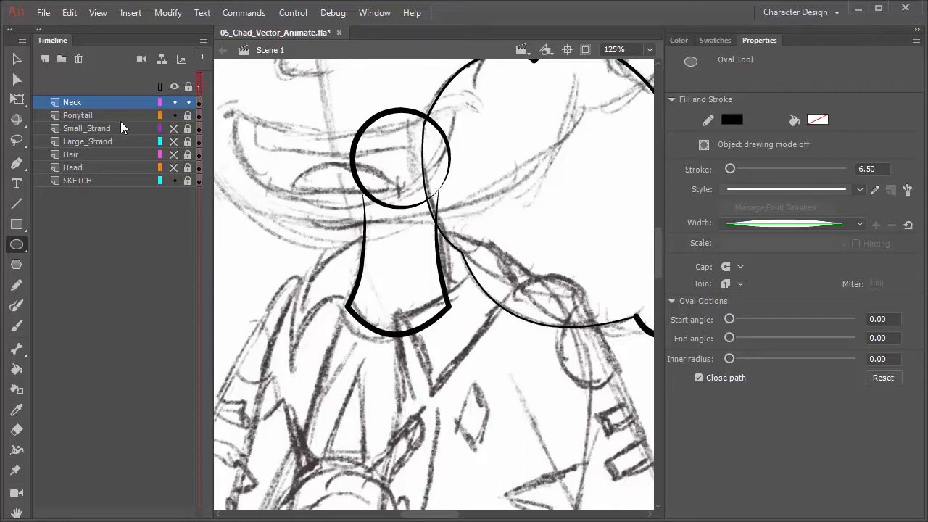
pyautogui.moveTo(64, 87)
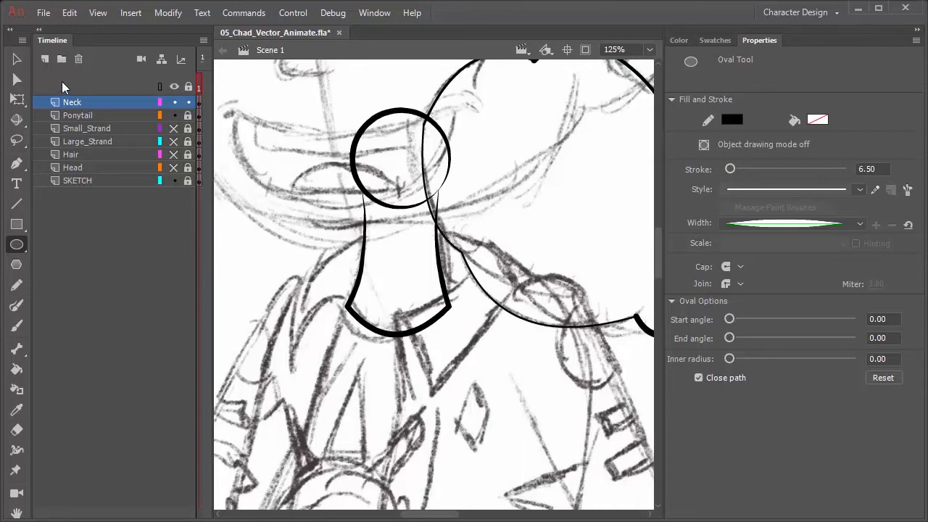
# - Add a new layer above Neck and name it Torso
pyautogui.click(44, 58)
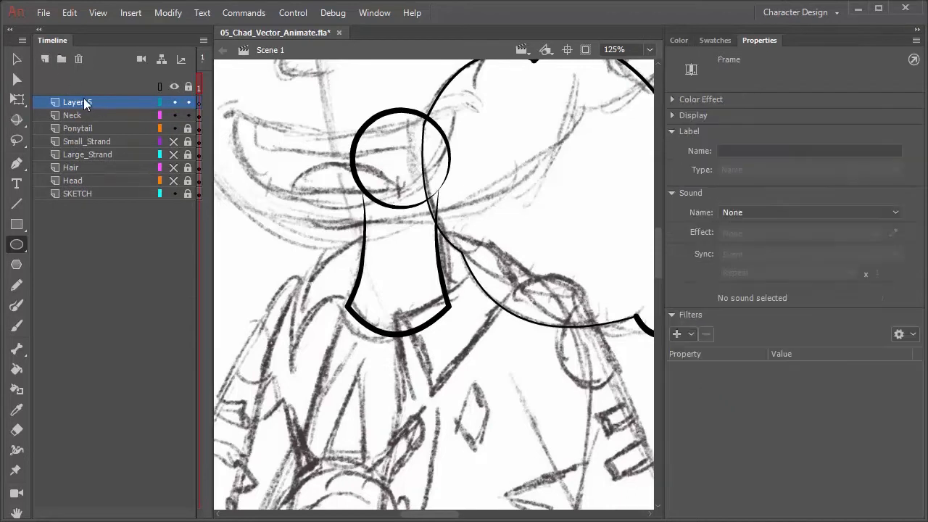
pyautogui.write('Tor')
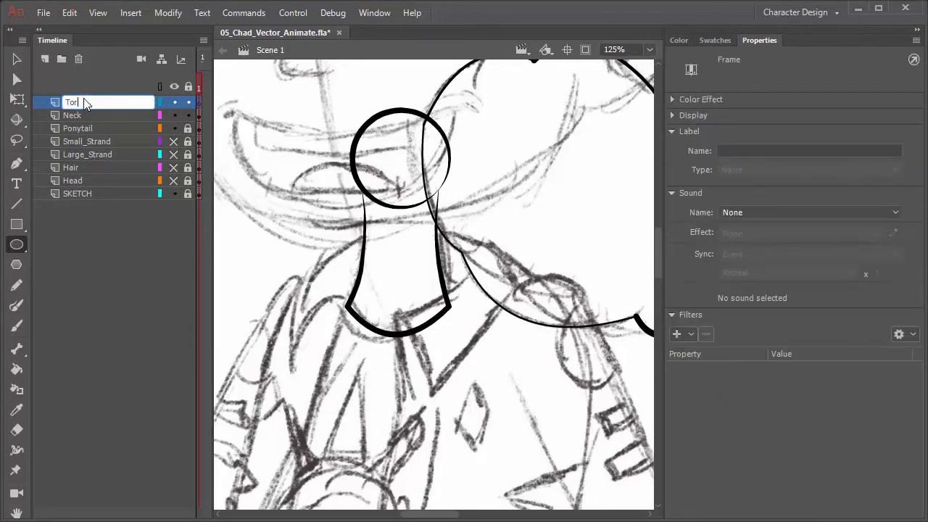
pyautogui.write('Torso')
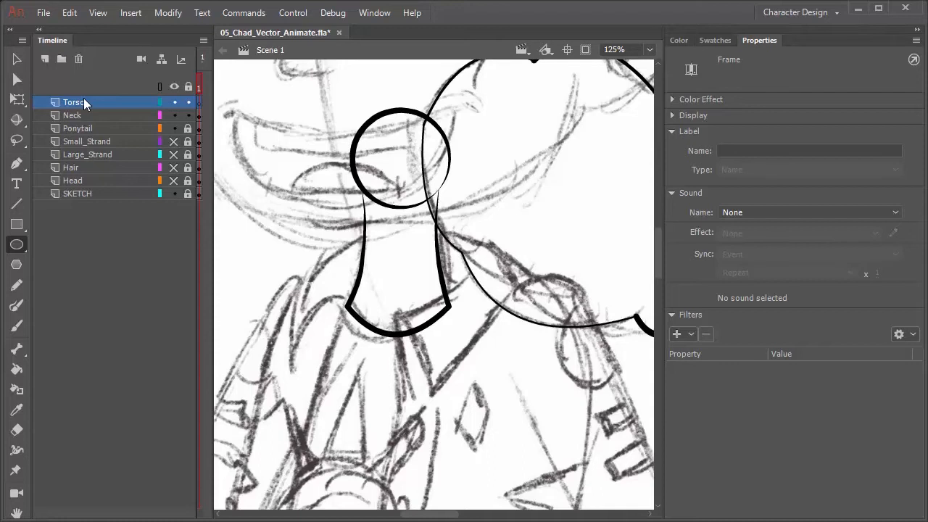
pyautogui.moveTo(475, 285)
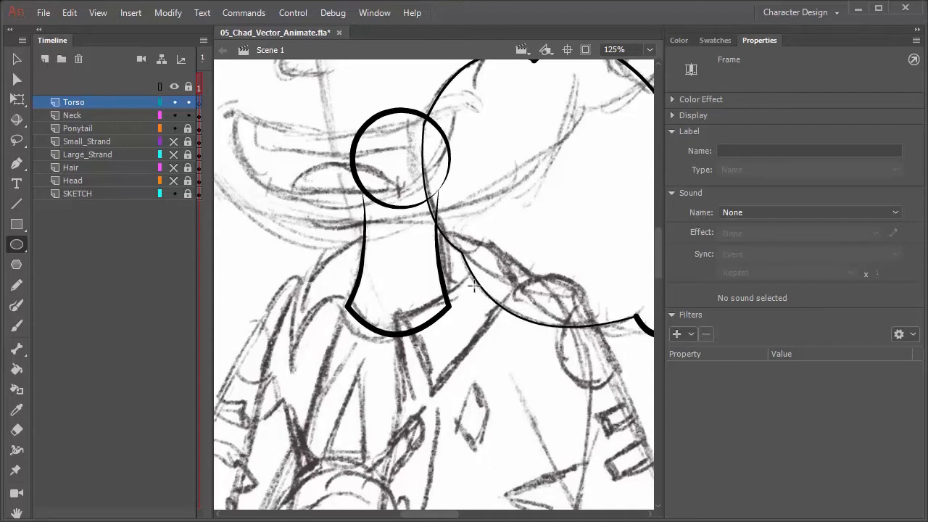
pyautogui.moveTo(489, 356)
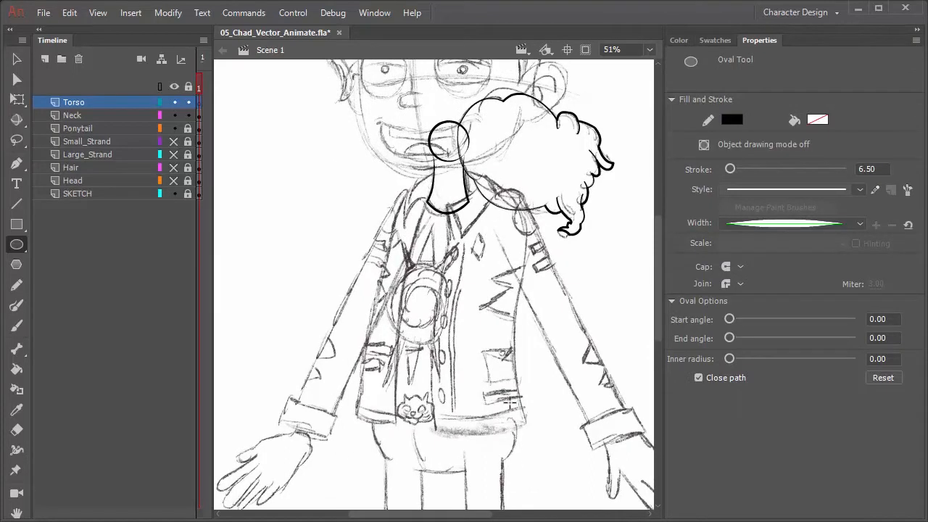
pyautogui.moveTo(504, 301)
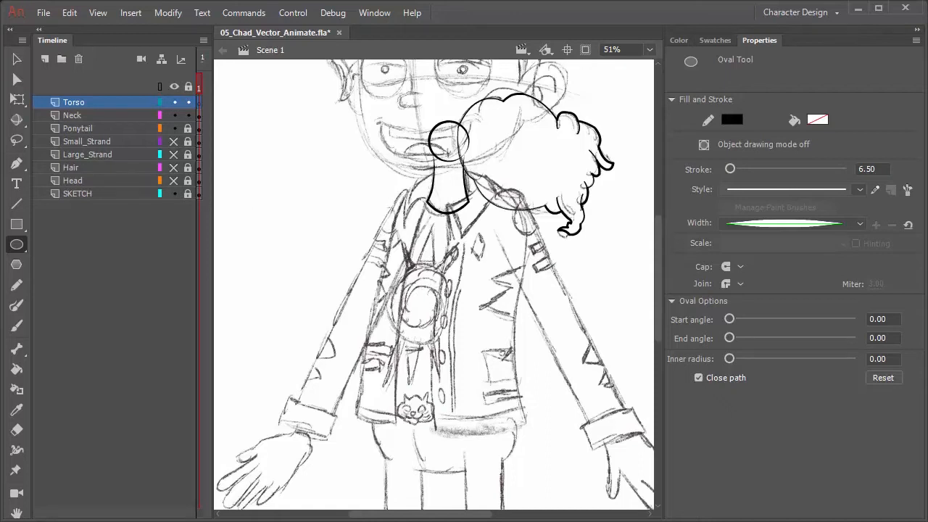
# - Switch to the Line tool on the empty Torso layer
pyautogui.click(16, 203)
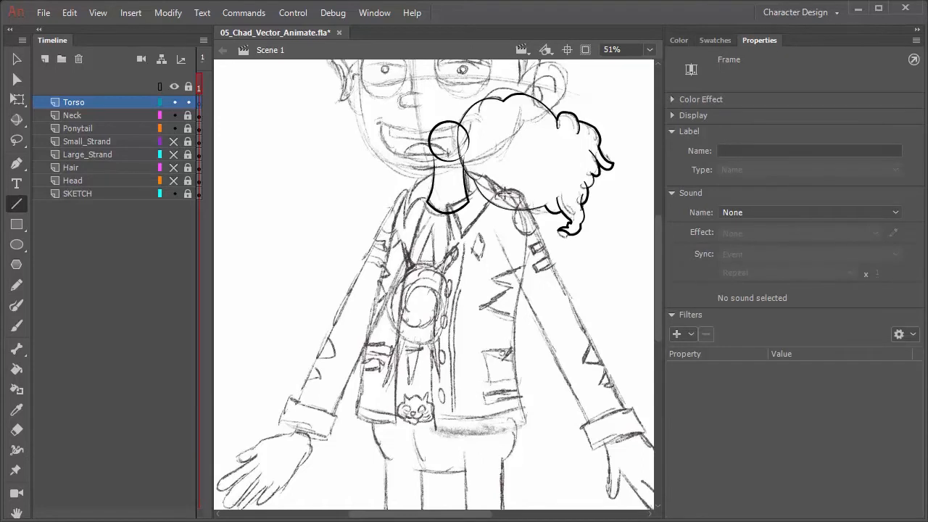
pyautogui.moveTo(504, 191)
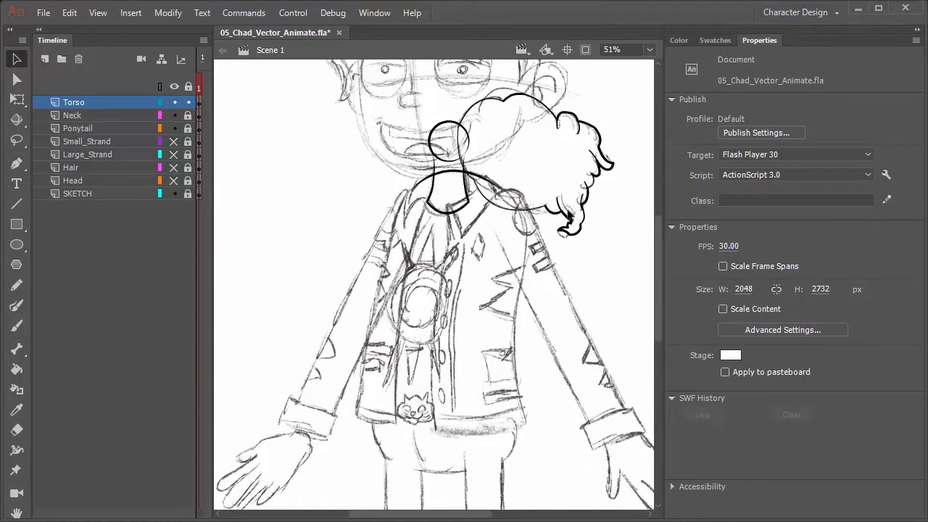
pyautogui.moveTo(432, 218)
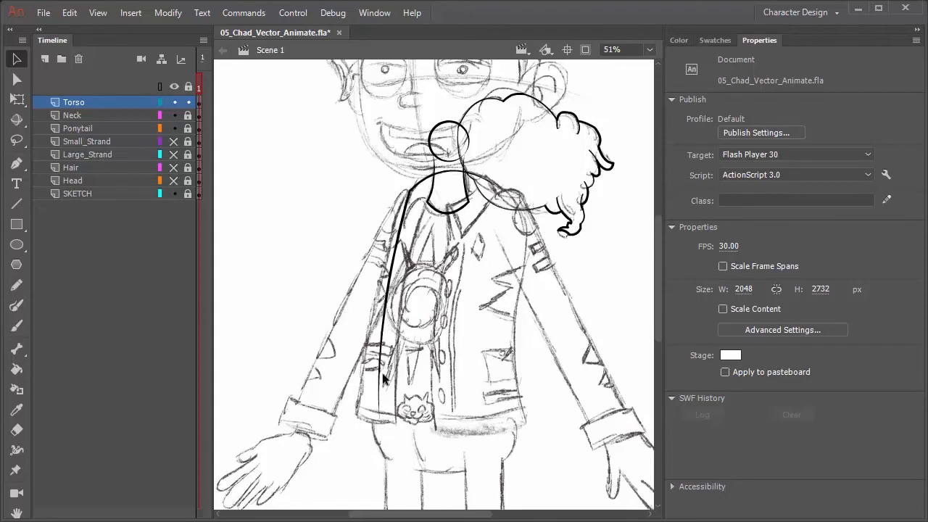
pyautogui.moveTo(388, 425)
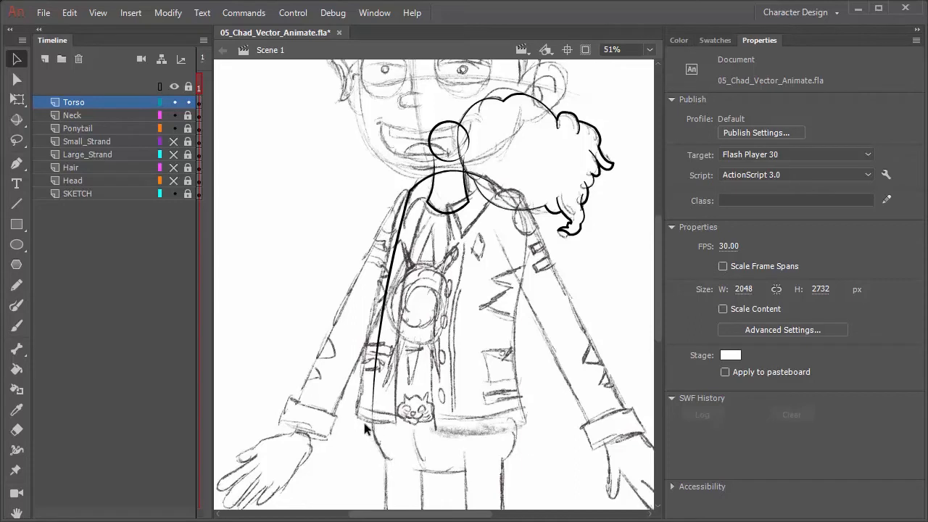
pyautogui.moveTo(424, 453)
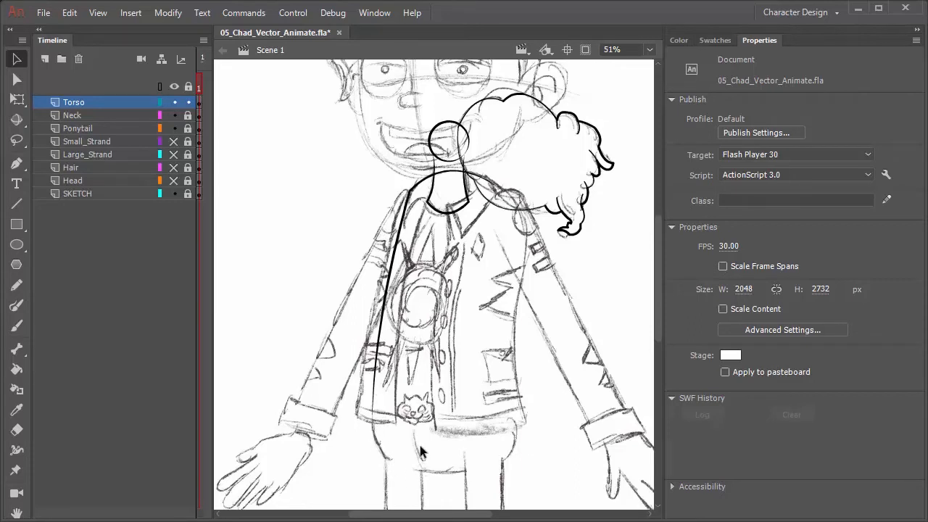
# - Draw the straight bottom edge of the torso with the Line tool
pyautogui.click(16, 204)
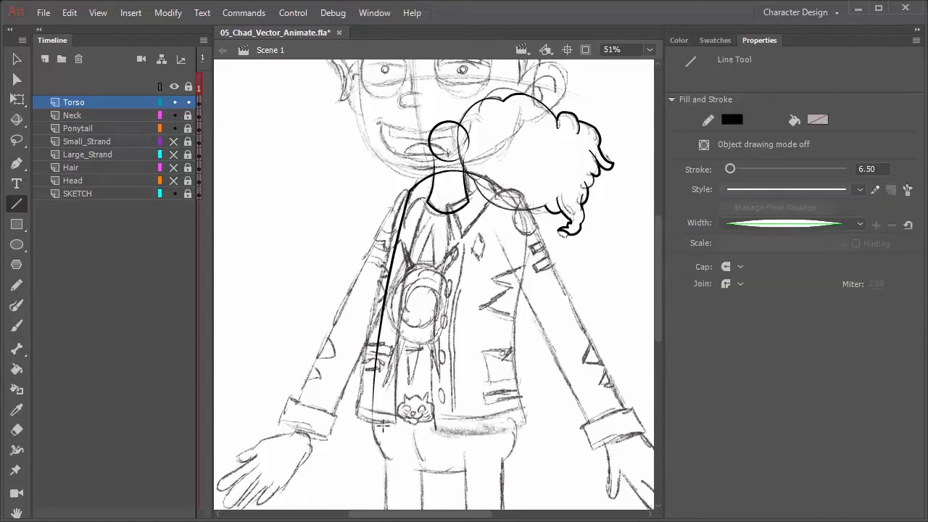
pyautogui.moveTo(373, 423); pyautogui.dragTo(518, 422)
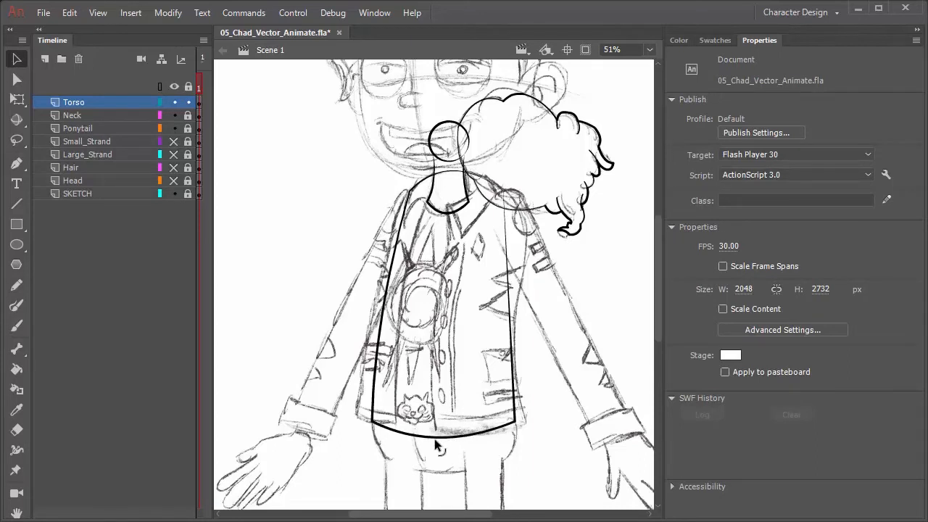
pyautogui.moveTo(511, 323)
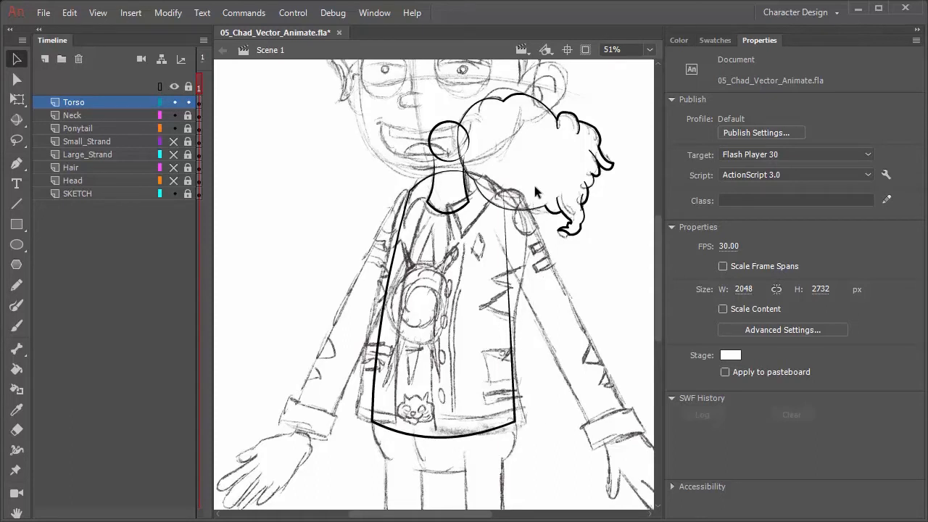
pyautogui.moveTo(513, 283)
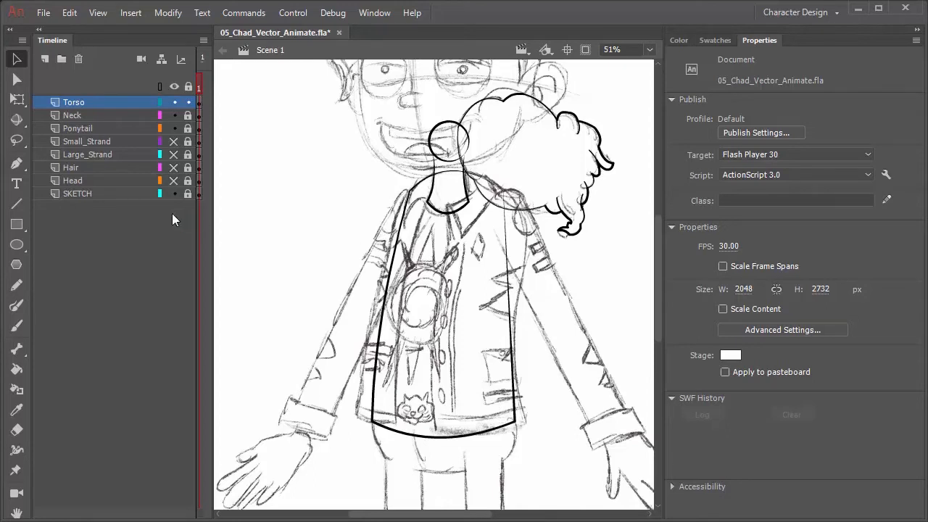
# - Add an anchor point on the torso's right side and drag it outward along the sketch
pyautogui.click(16, 163)
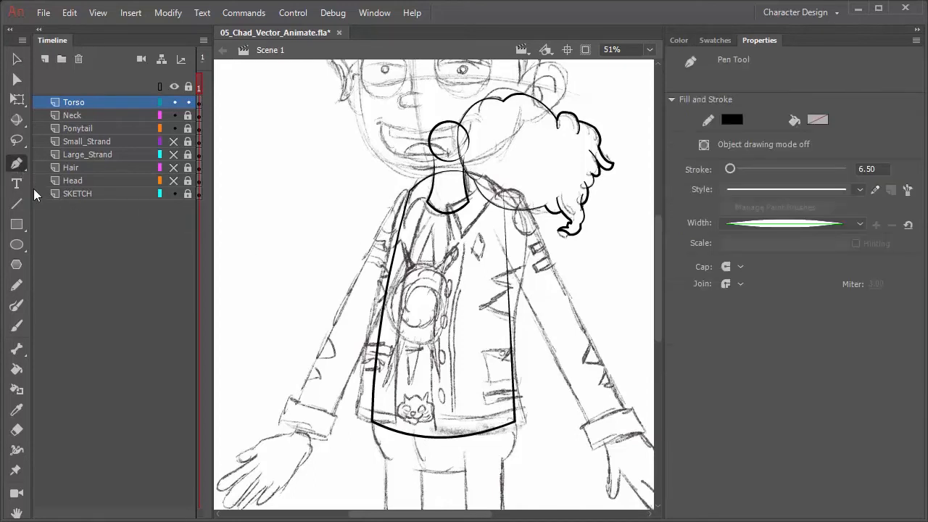
pyautogui.click(16, 164)
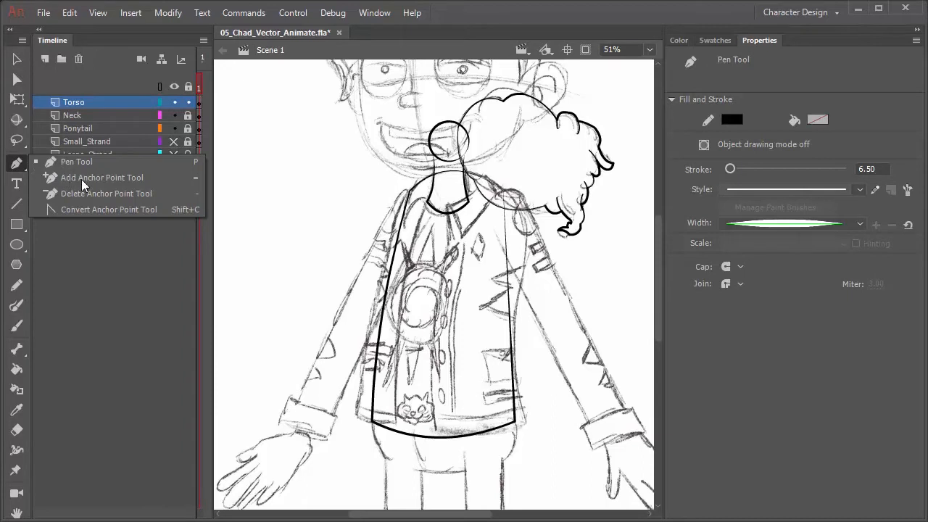
pyautogui.click(507, 348)
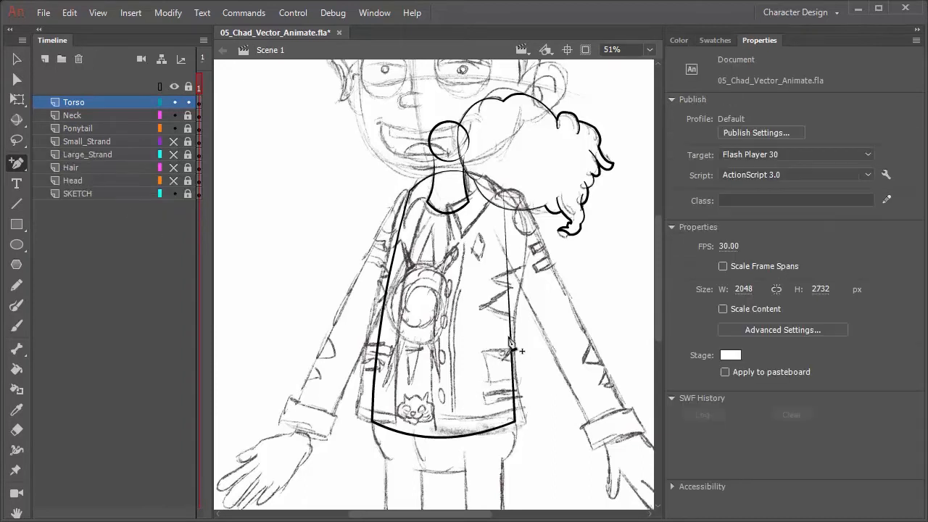
pyautogui.moveTo(520, 320)
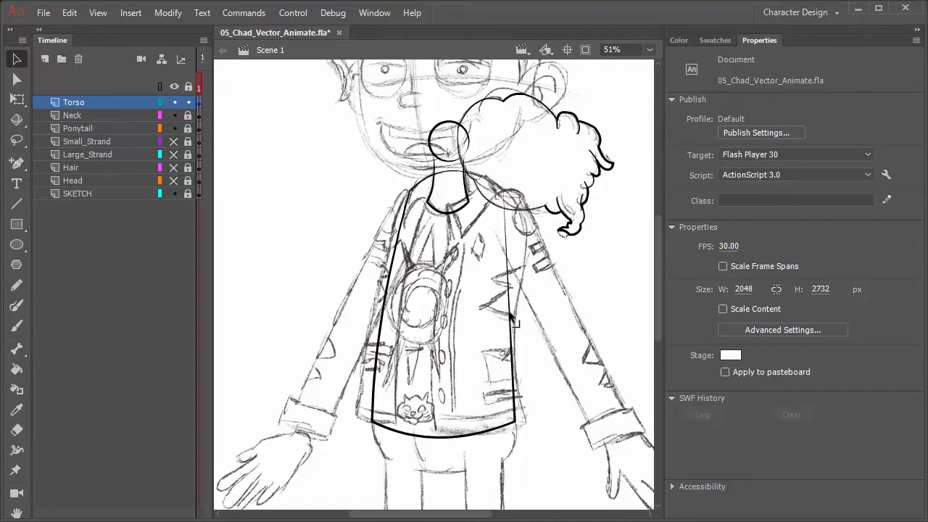
pyautogui.moveTo(513, 319)
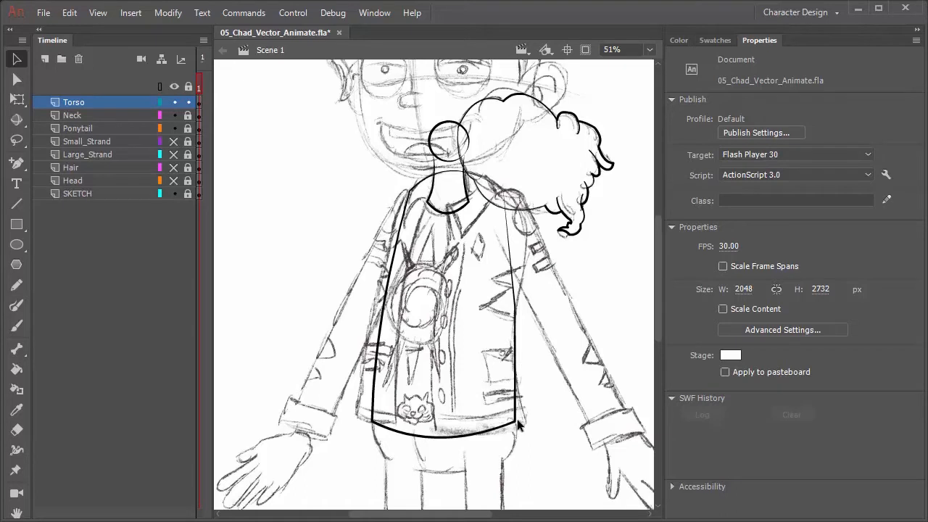
pyautogui.moveTo(518, 424); pyautogui.dragTo(529, 432)
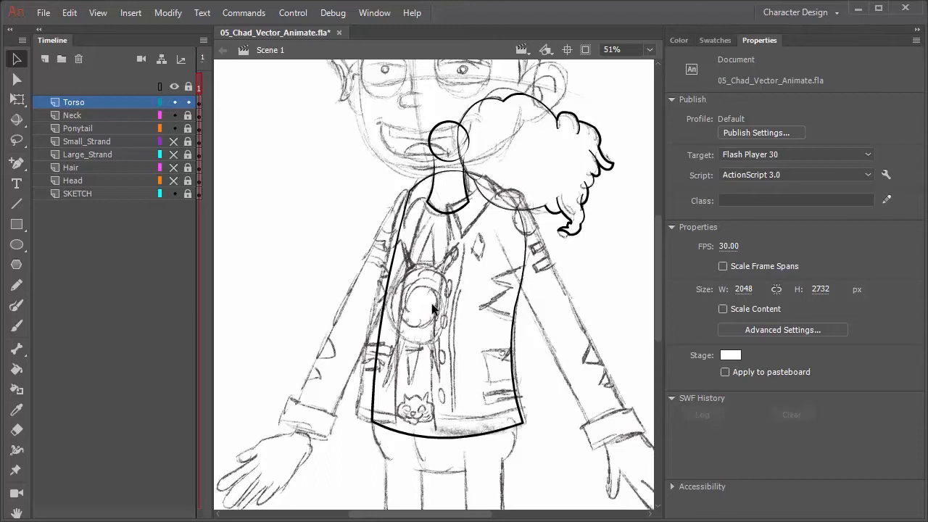
pyautogui.moveTo(487, 324)
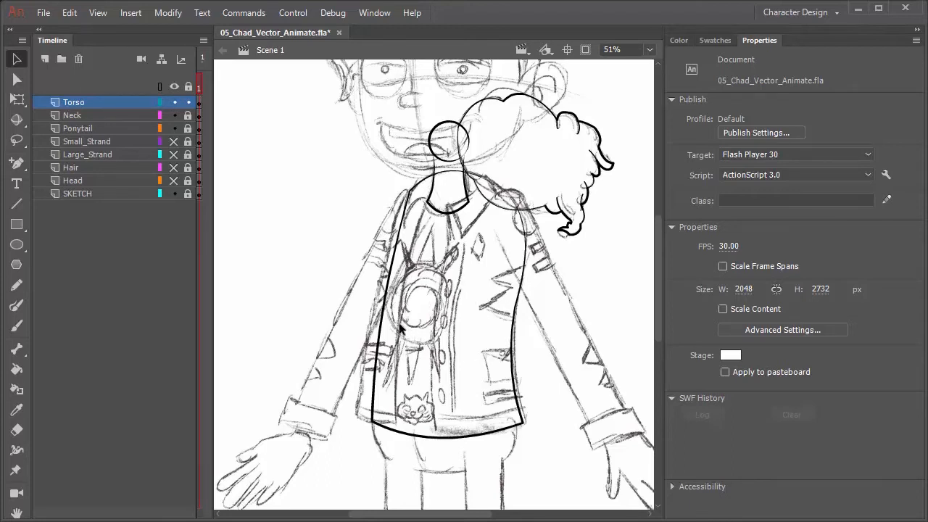
pyautogui.moveTo(455, 290)
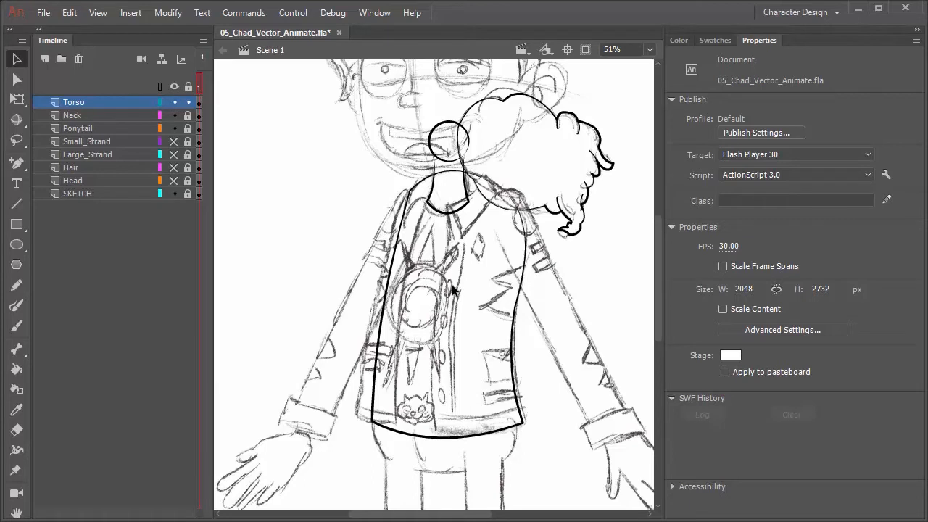
pyautogui.moveTo(392, 109)
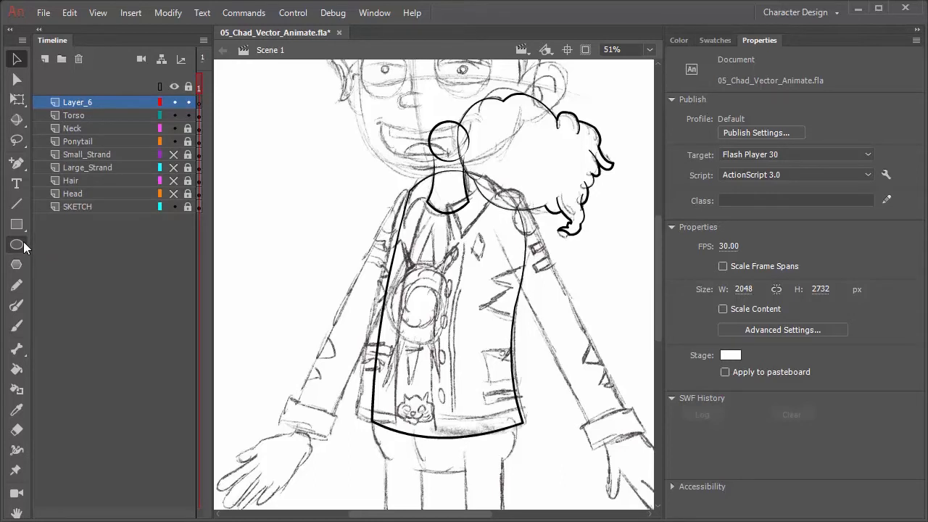
# - Drag an outline oval around the round chest emblem on Layer_6
pyautogui.click(16, 245)
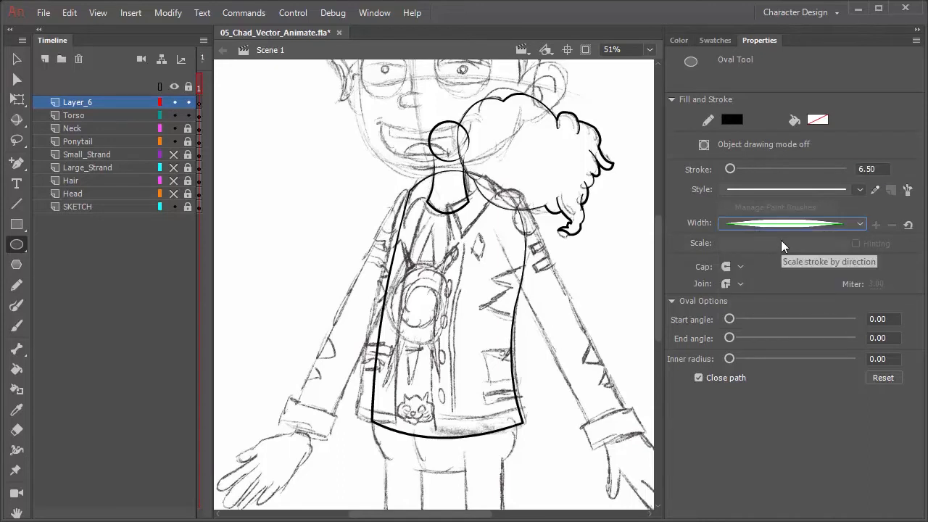
pyautogui.moveTo(818, 121)
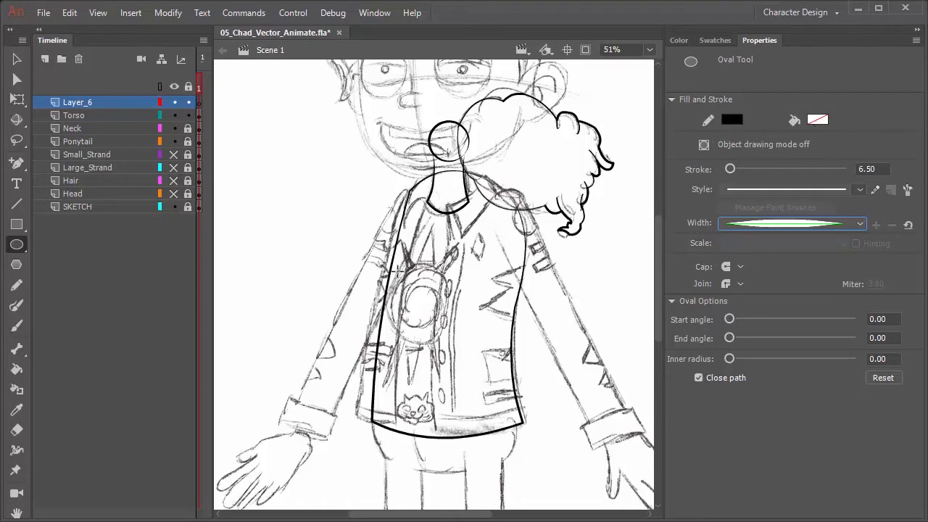
pyautogui.moveTo(395, 272); pyautogui.dragTo(431, 308)
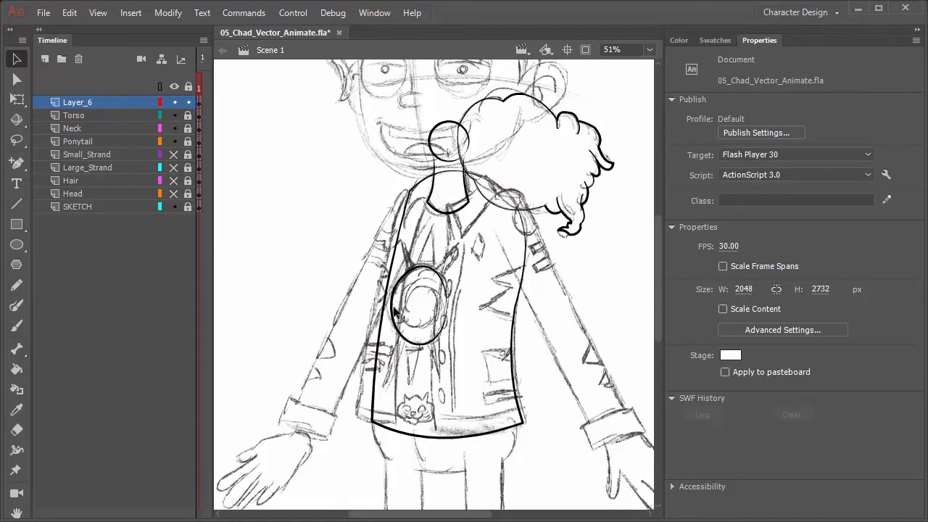
pyautogui.moveTo(26, 282)
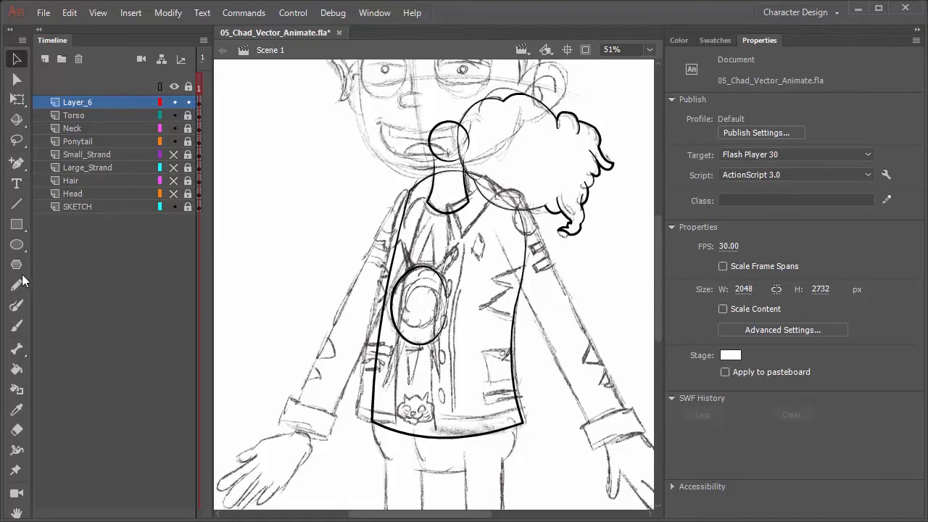
# - Draw a smaller circle inside the emblem oval, then return to the Selection tool
pyautogui.click(16, 244)
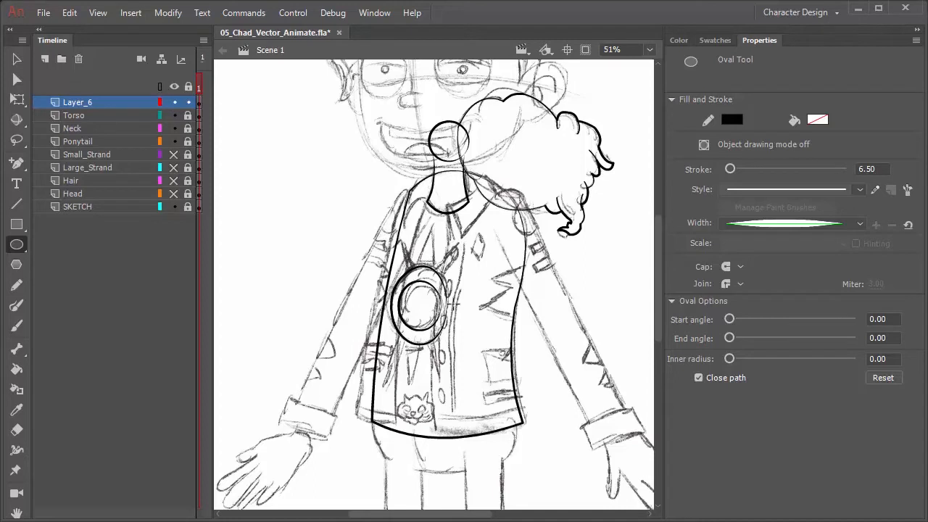
pyautogui.click(16, 59)
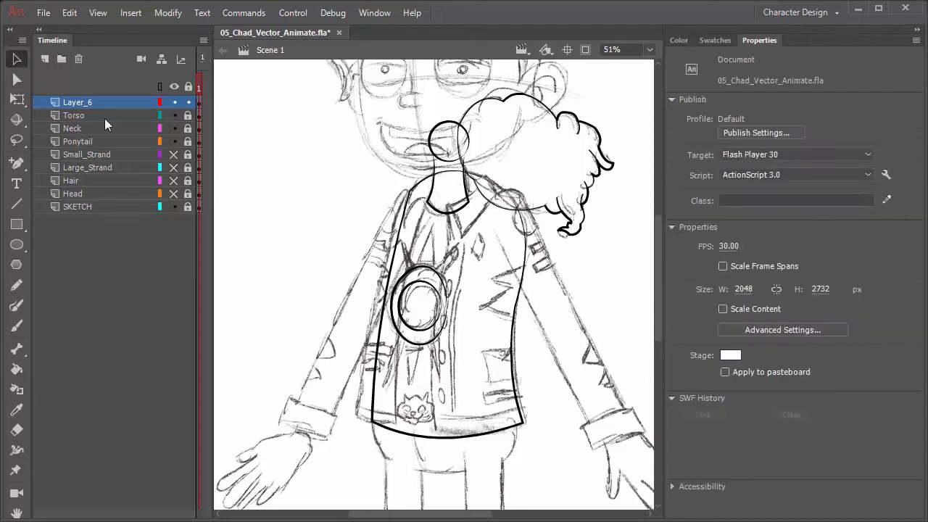
pyautogui.moveTo(446, 308)
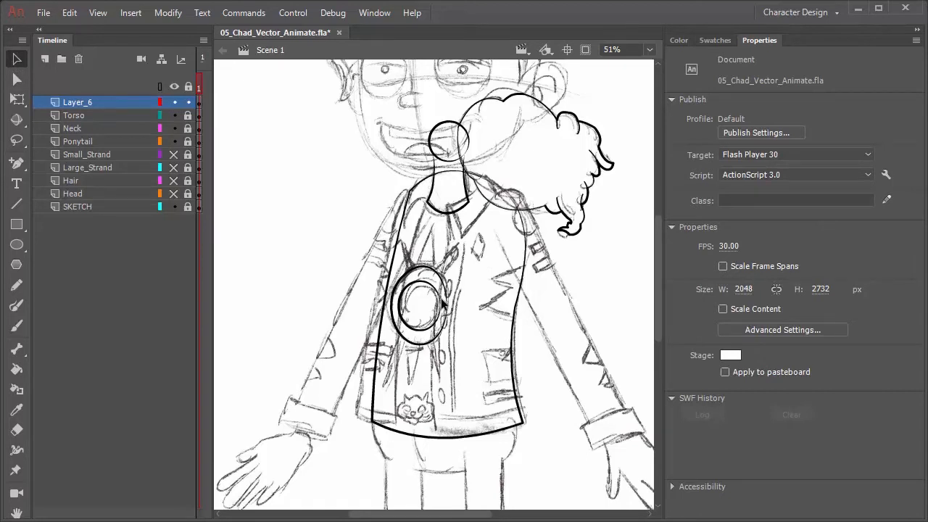
pyautogui.moveTo(569, 277)
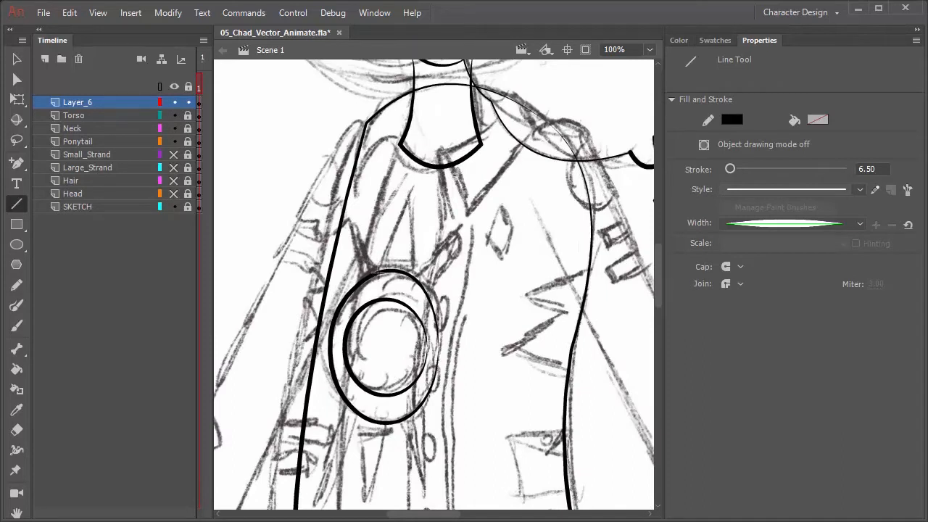
# - Draw pointed spike lines radiating up, upper-right and below the emblem's oval
pyautogui.moveTo(378, 273); pyautogui.dragTo(411, 194)
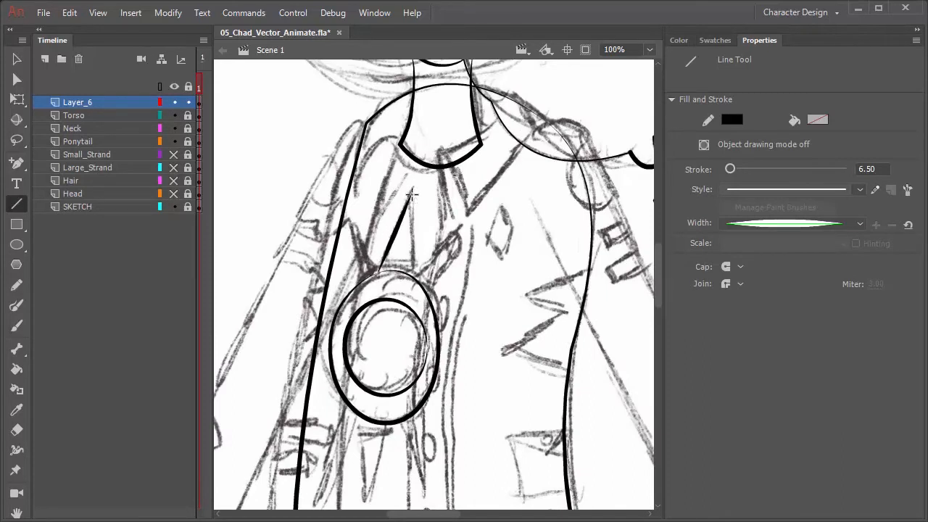
pyautogui.moveTo(410, 193); pyautogui.dragTo(410, 276)
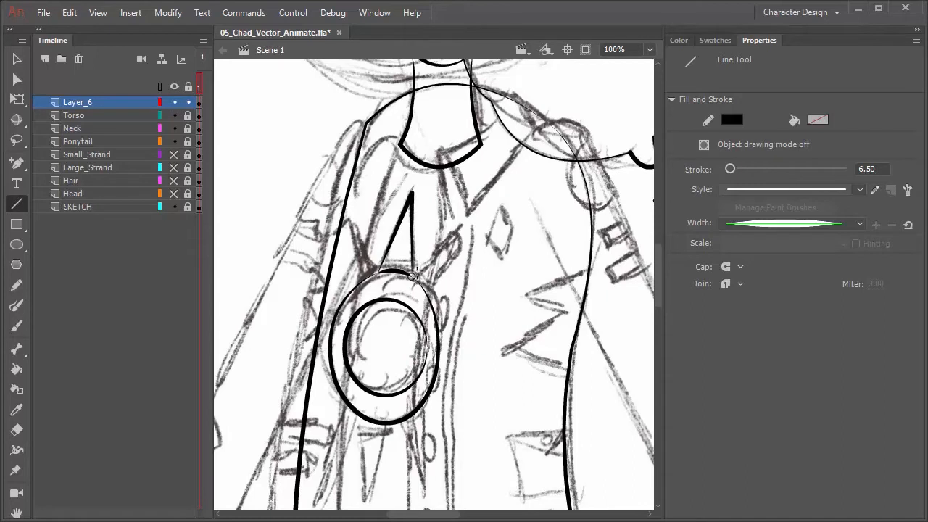
pyautogui.moveTo(413, 277); pyautogui.dragTo(465, 230)
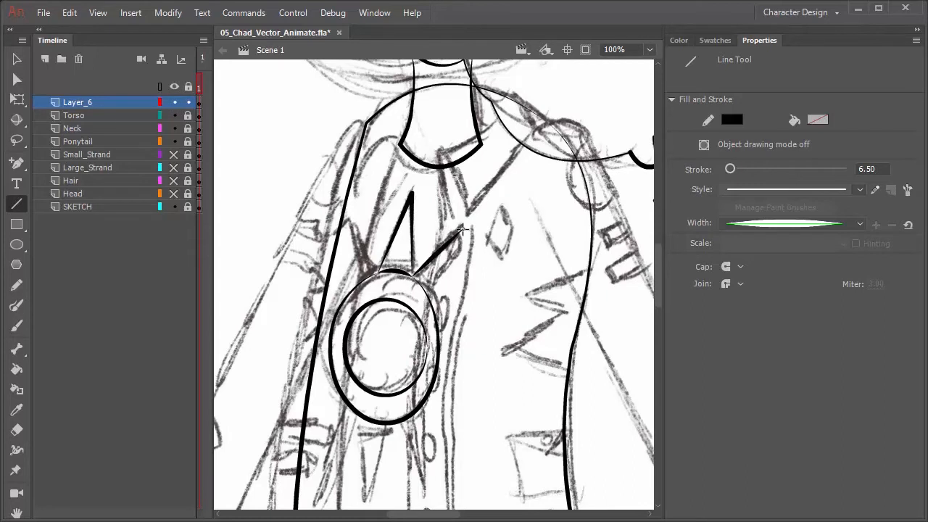
pyautogui.moveTo(464, 225); pyautogui.dragTo(421, 290)
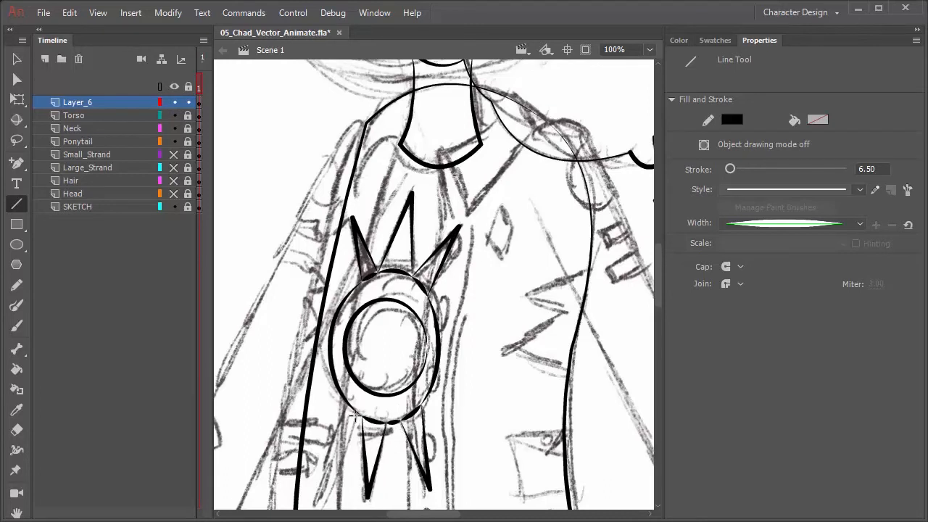
pyautogui.moveTo(356, 417); pyautogui.dragTo(322, 493)
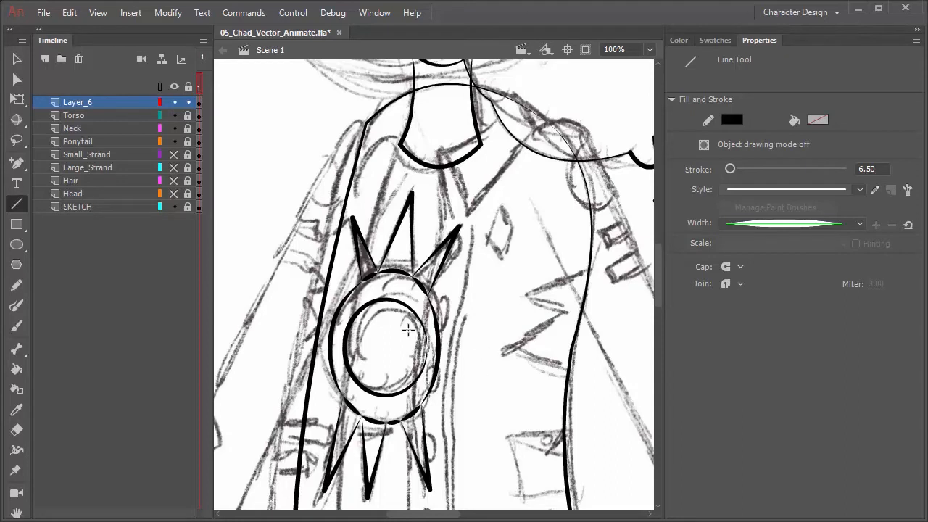
pyautogui.moveTo(428, 301)
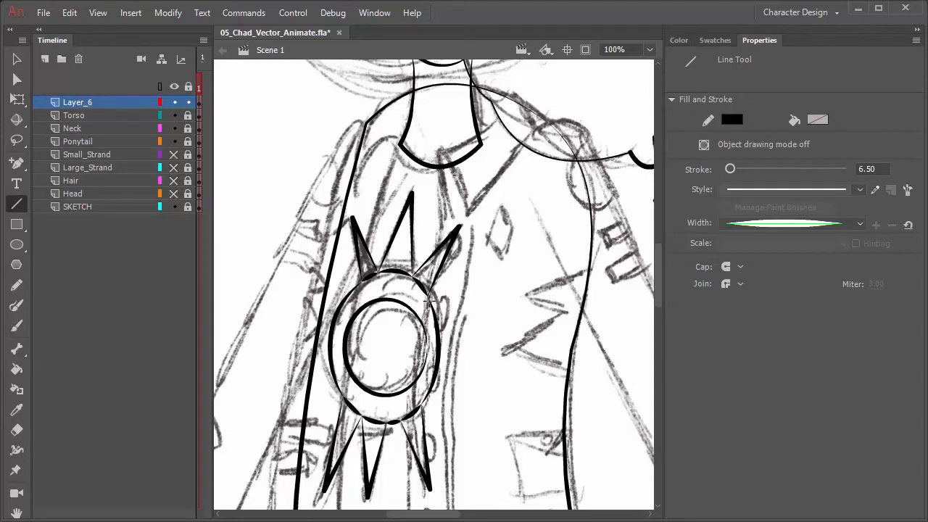
pyautogui.moveTo(446, 341)
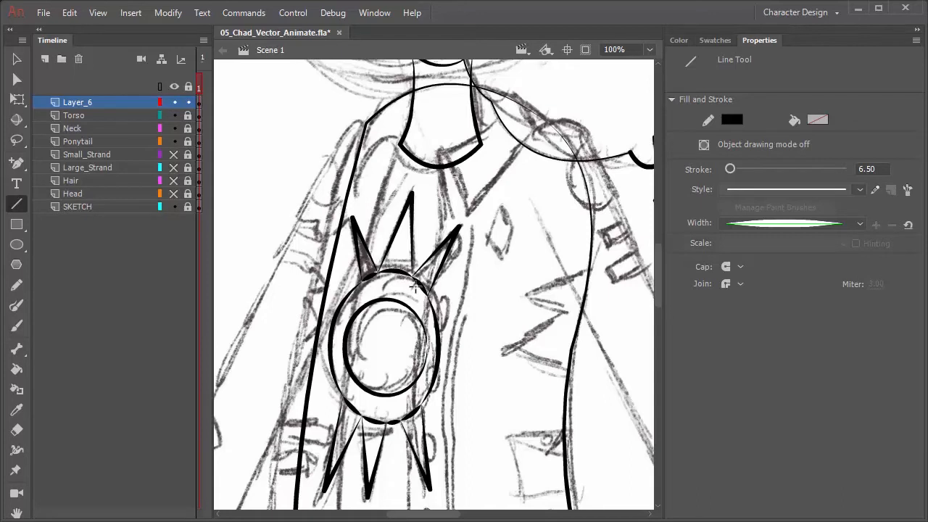
# - Give the emblem's outer ring a Uniform width profile, then deselect it
pyautogui.click(16, 60)
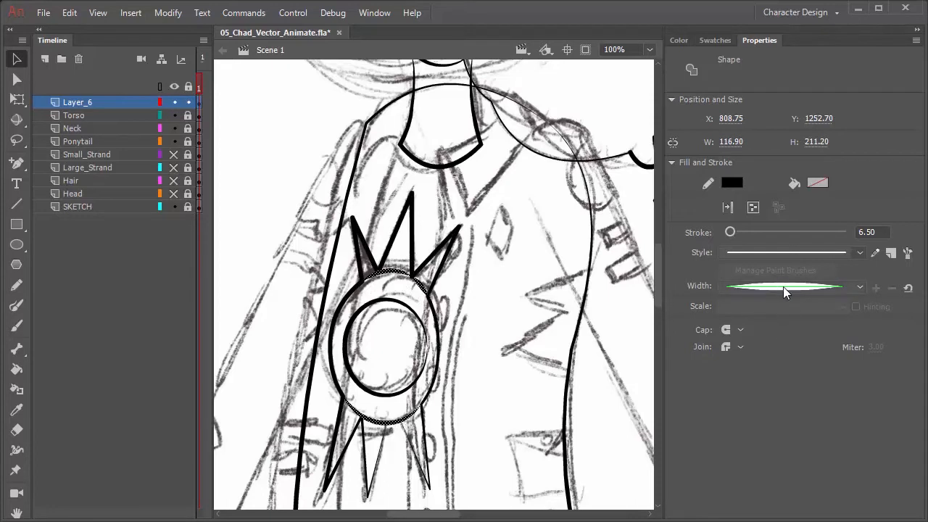
pyautogui.click(791, 285)
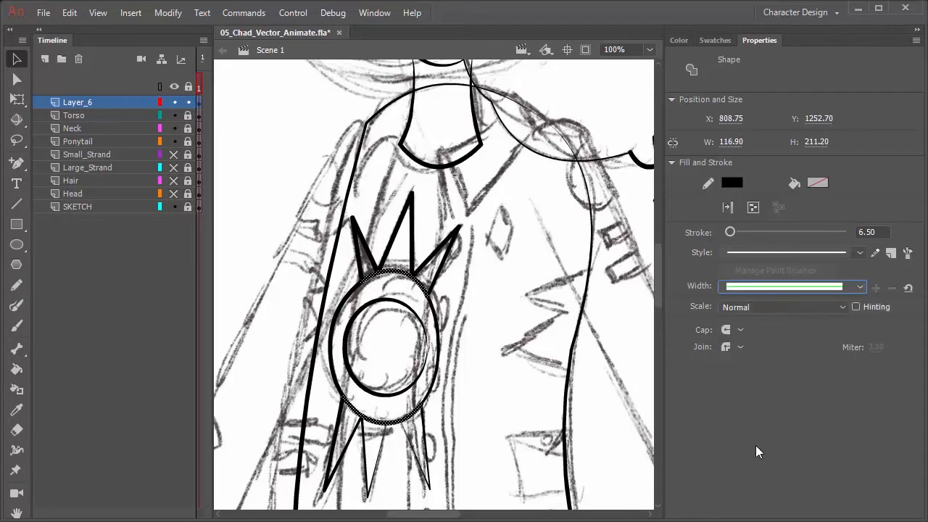
pyautogui.click(572, 377)
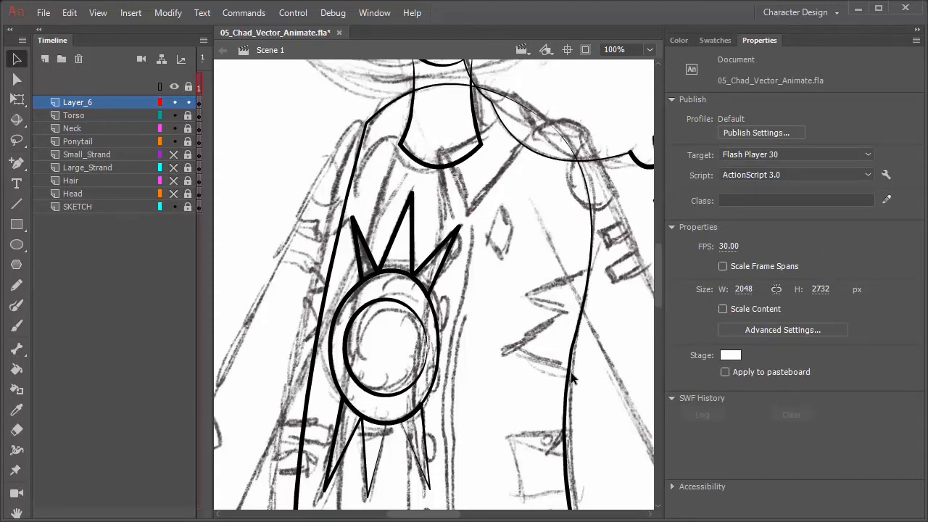
pyautogui.moveTo(439, 286)
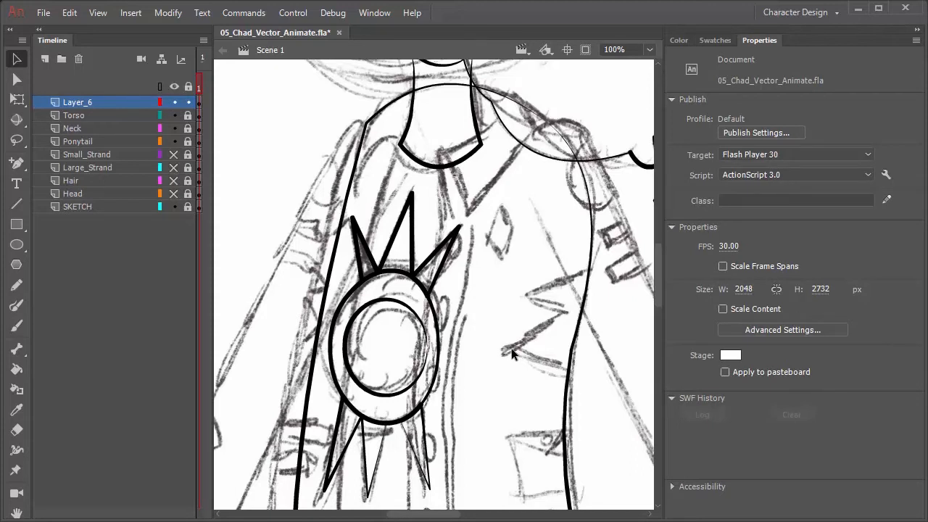
pyautogui.moveTo(485, 348)
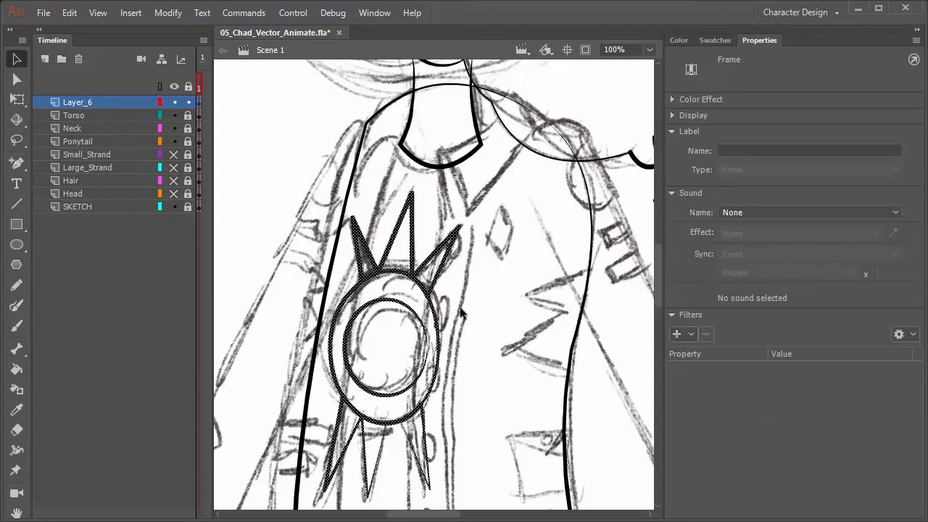
pyautogui.moveTo(82, 96)
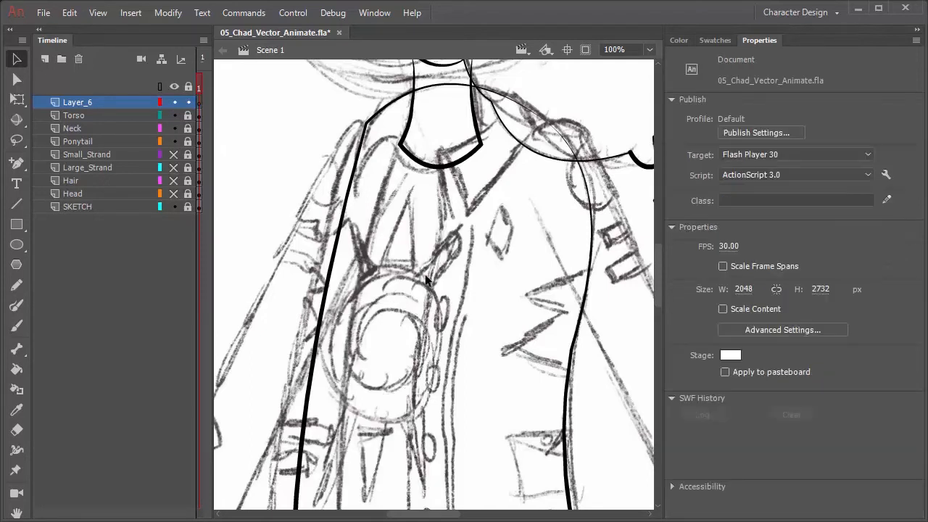
# - Select the Torso layer, then confirm Layer_6 is empty and Torso holds the emblem
pyautogui.click(73, 115)
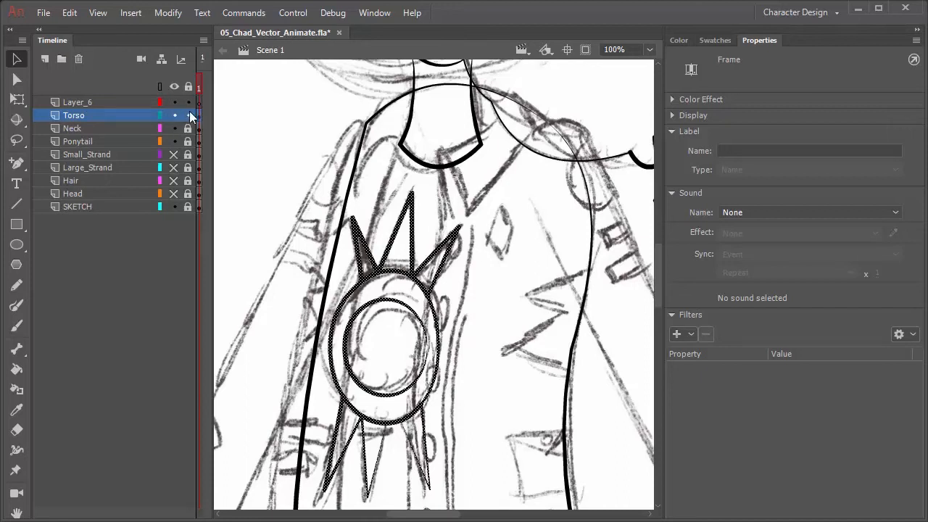
pyautogui.click(78, 101)
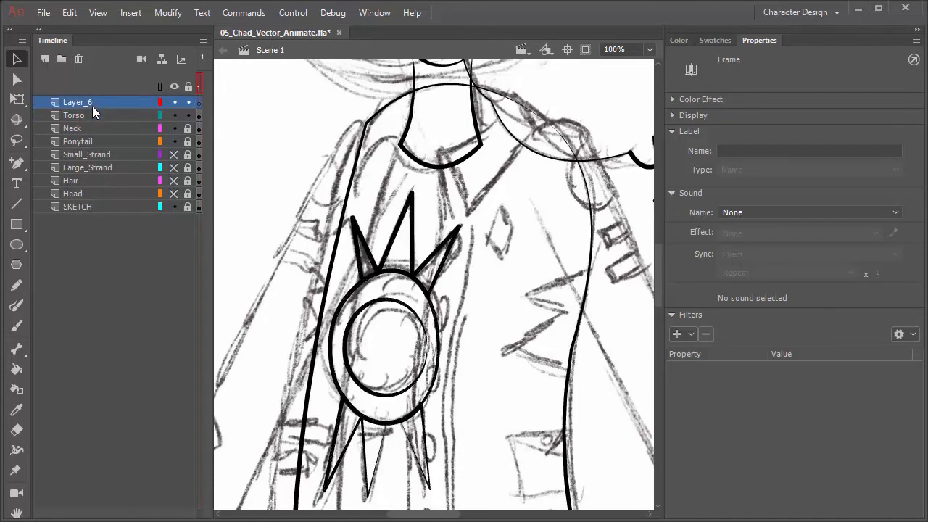
pyautogui.click(73, 115)
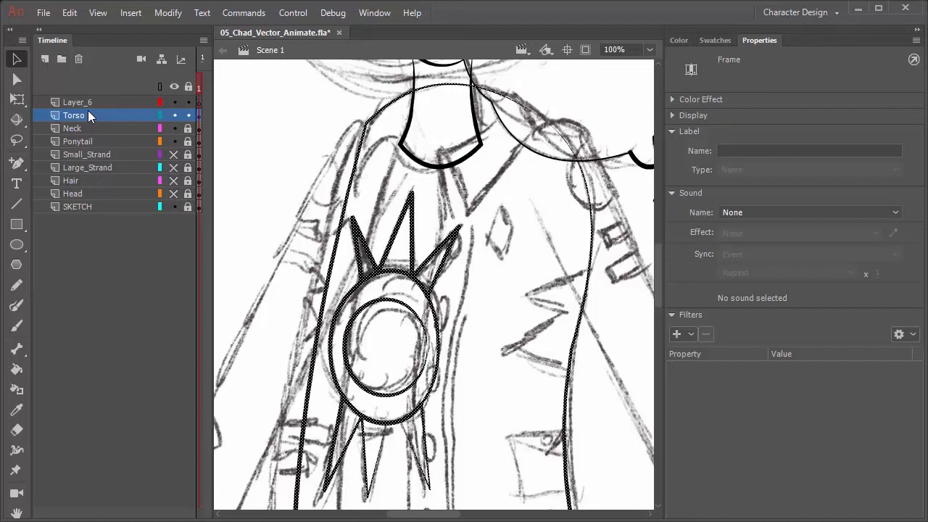
# - Scroll the stage down to the belt and rename Layer_6 to 'Buckle'
pyautogui.click(77, 102)
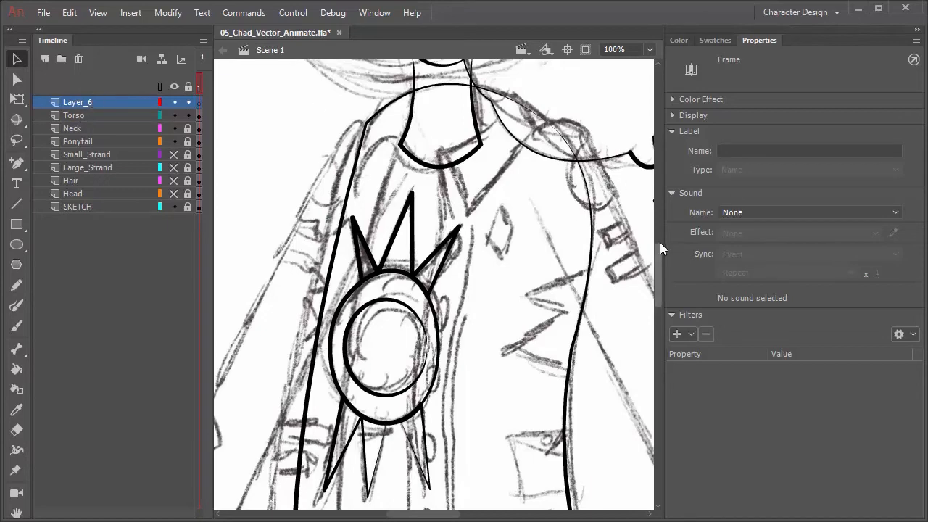
pyautogui.scroll(-3)
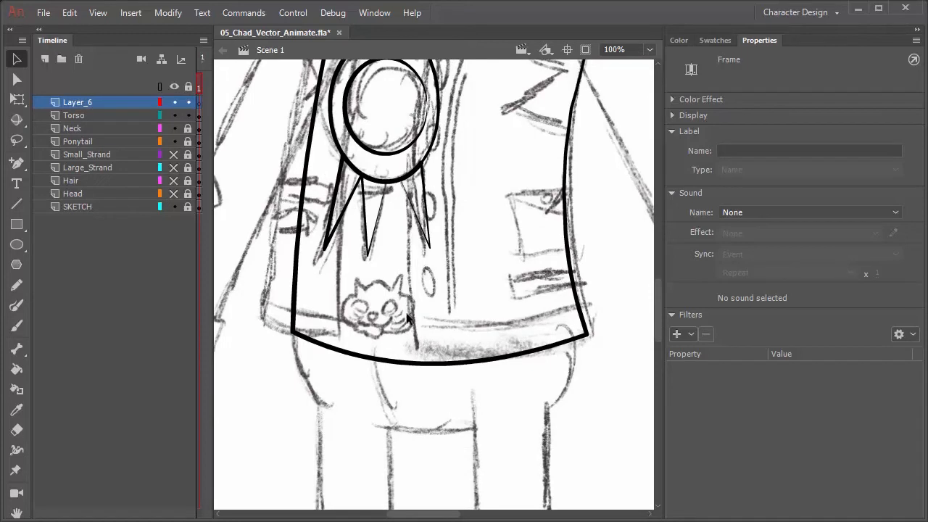
pyautogui.moveTo(80, 112)
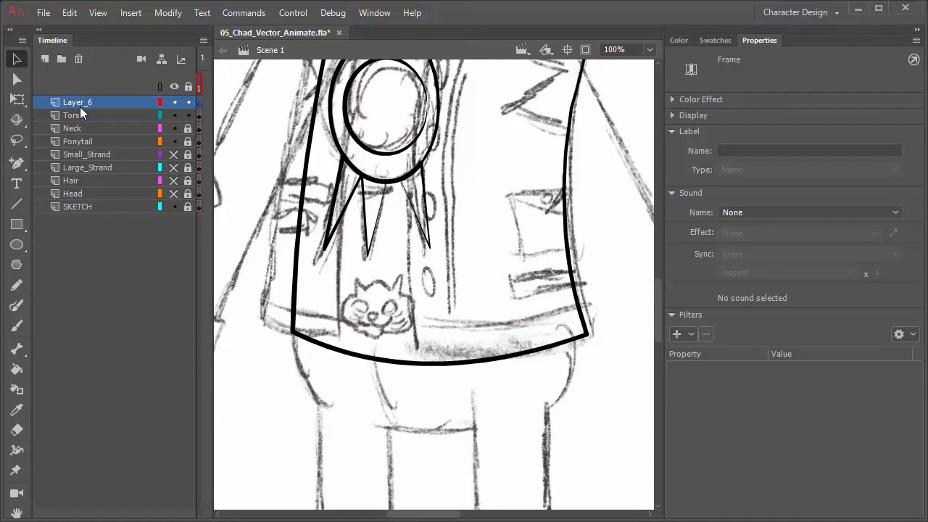
pyautogui.doubleClick(76, 101)
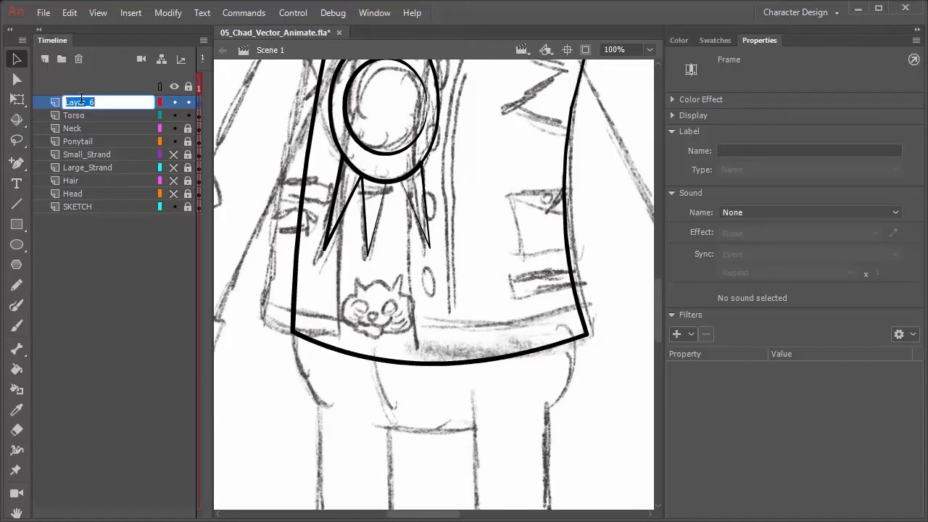
pyautogui.write('B')
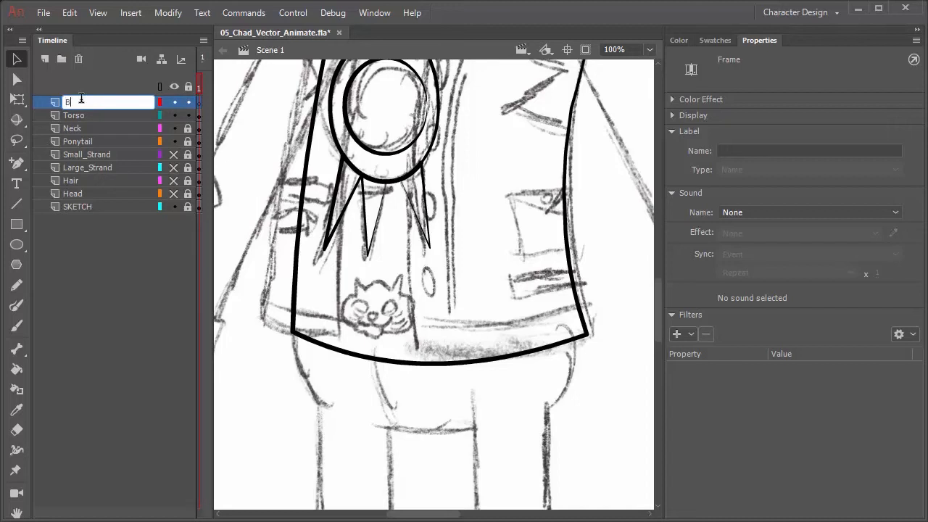
pyautogui.write('uckle')
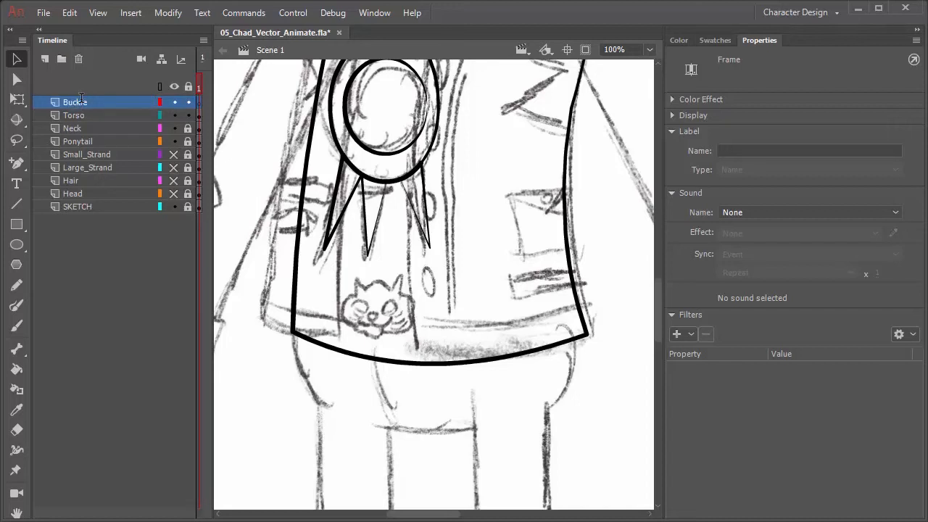
# - Set the Line Tool to the tapered width profile with a thinner stroke
pyautogui.click(16, 203)
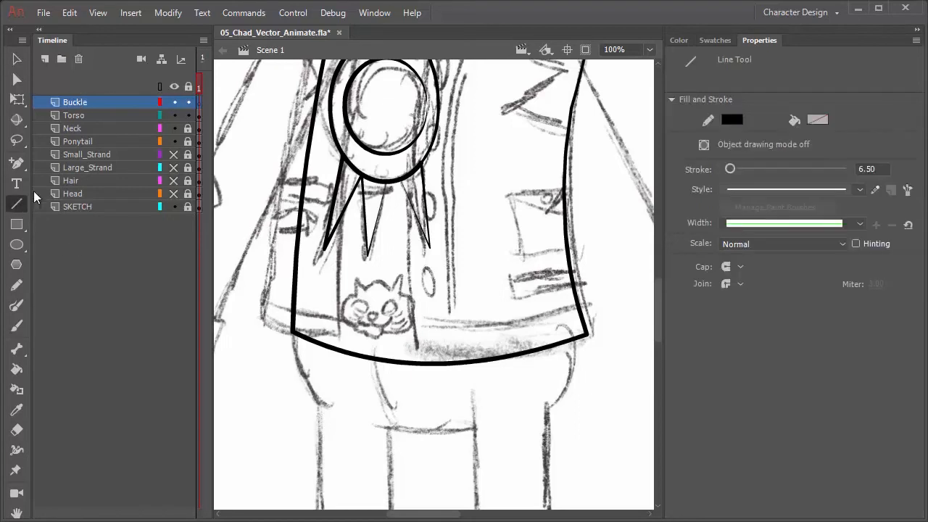
pyautogui.moveTo(852, 223)
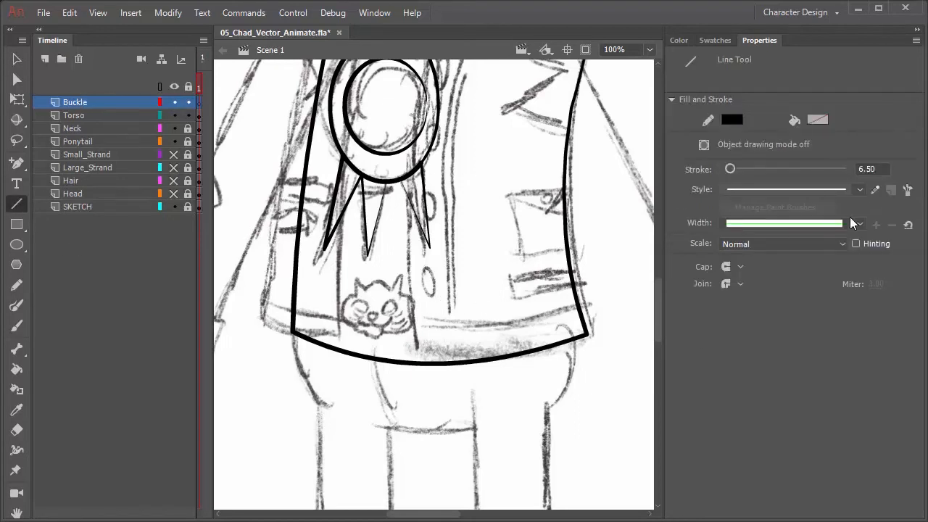
pyautogui.click(859, 223)
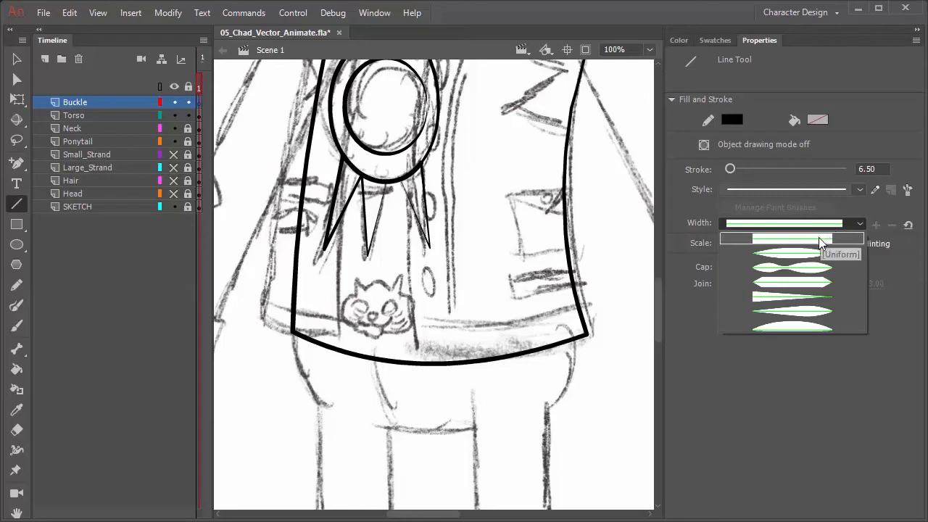
pyautogui.click(790, 238)
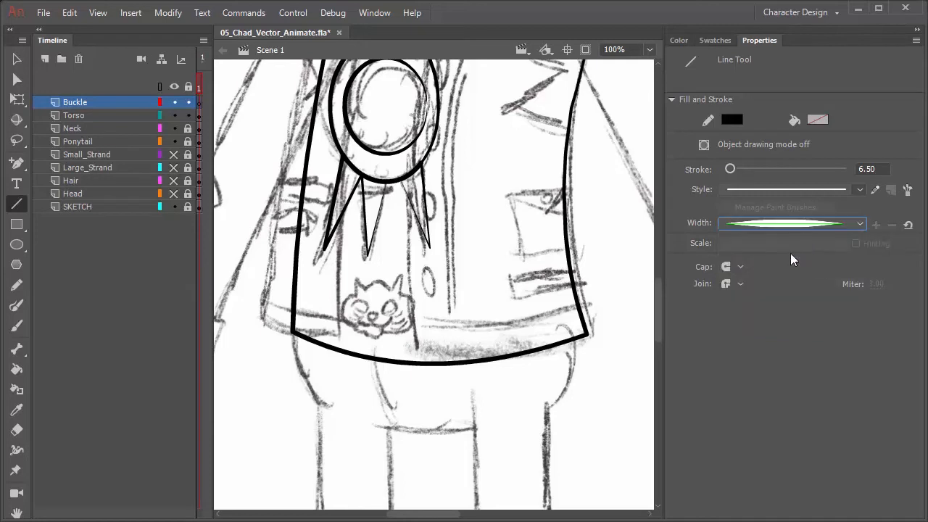
pyautogui.moveTo(410, 323)
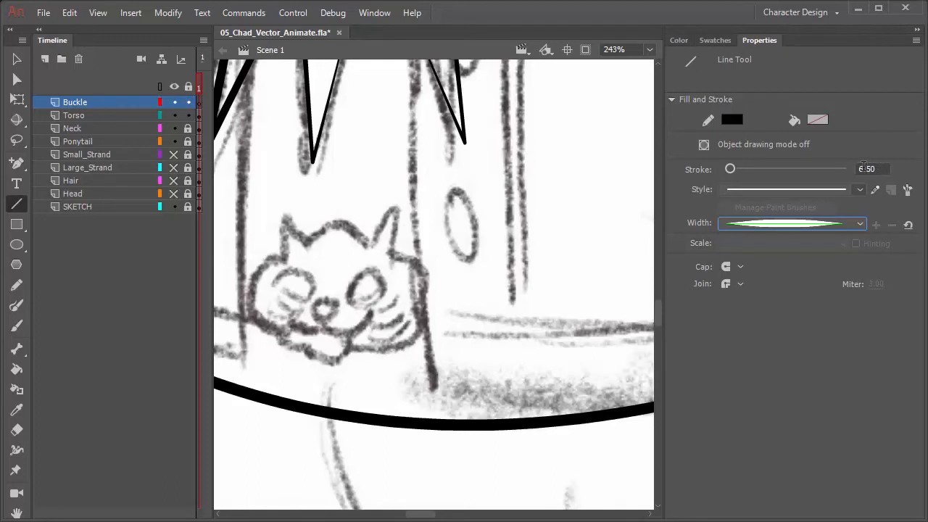
pyautogui.click(870, 169)
pyautogui.write('4.5')
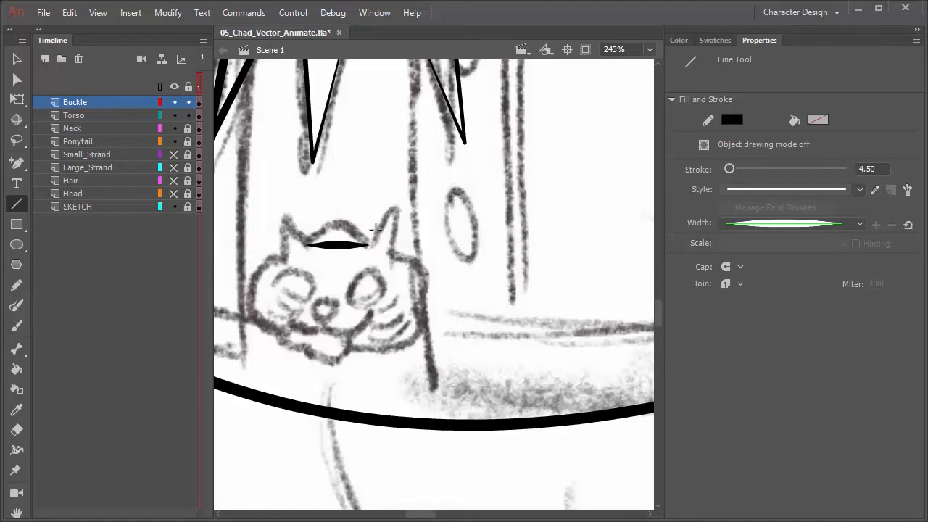
# - Draw the cat's head top, side outline, lower jaw and curved chin edge
pyautogui.moveTo(367, 243); pyautogui.dragTo(395, 203)
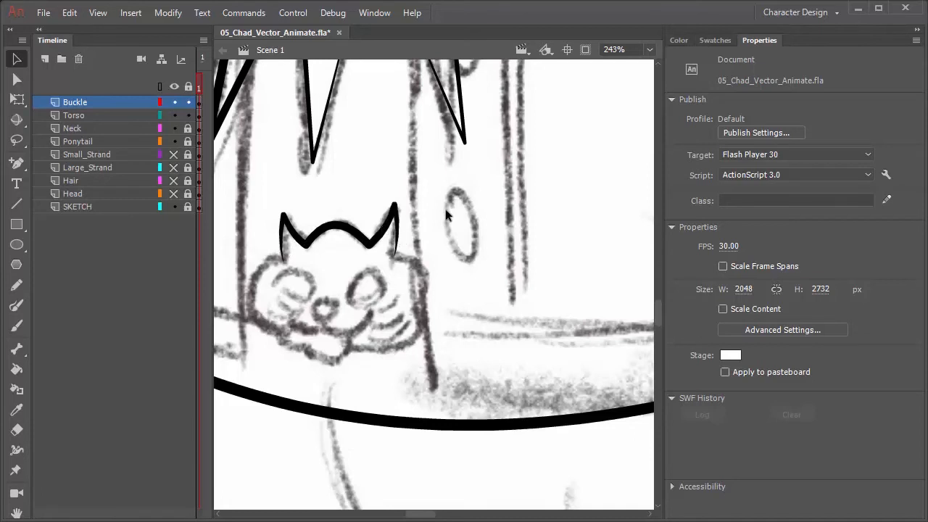
pyautogui.moveTo(425, 258)
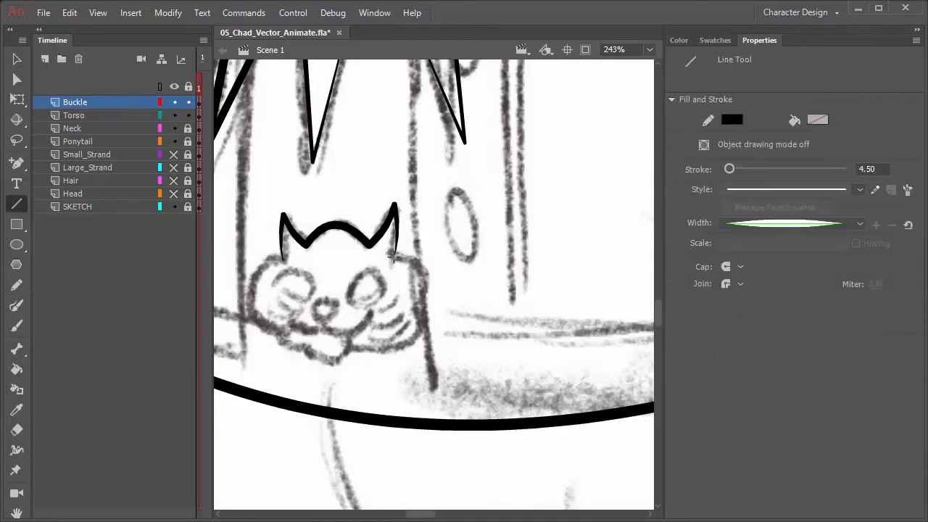
pyautogui.moveTo(394, 207); pyautogui.dragTo(424, 304)
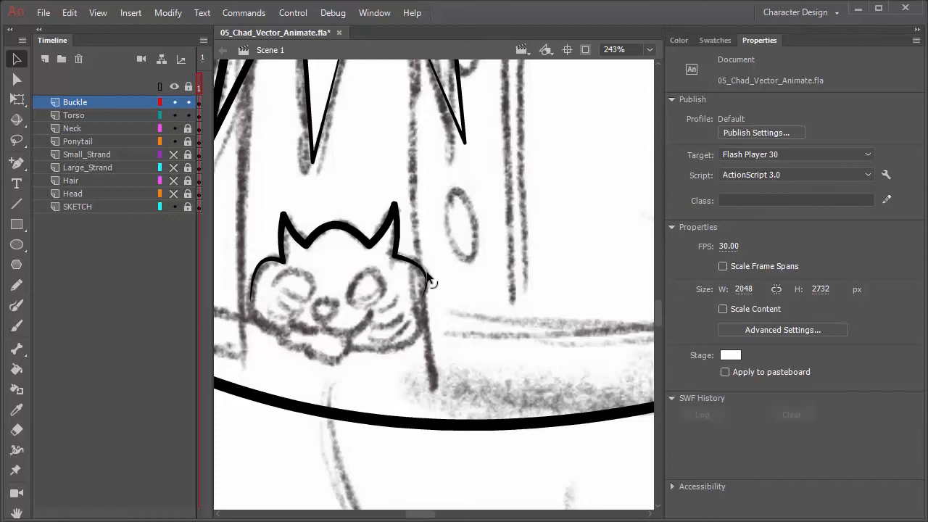
pyautogui.click(17, 203)
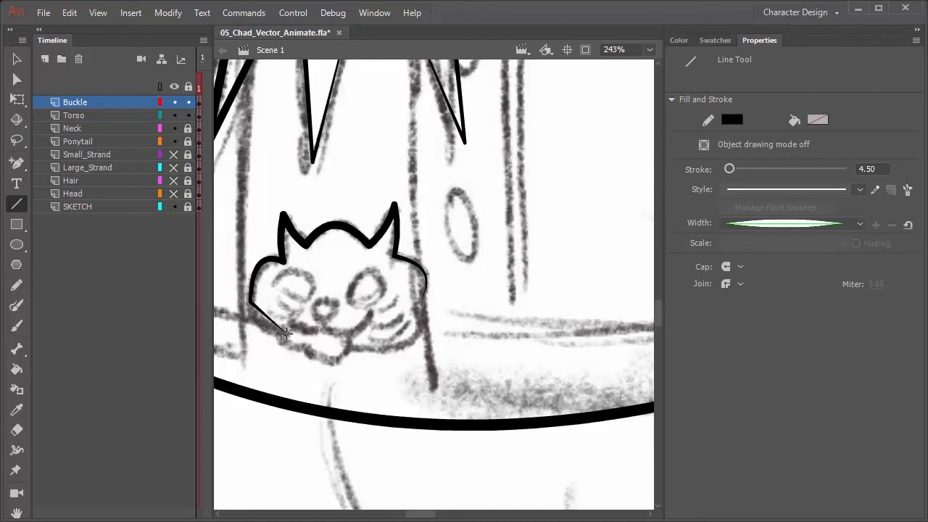
pyautogui.moveTo(424, 298)
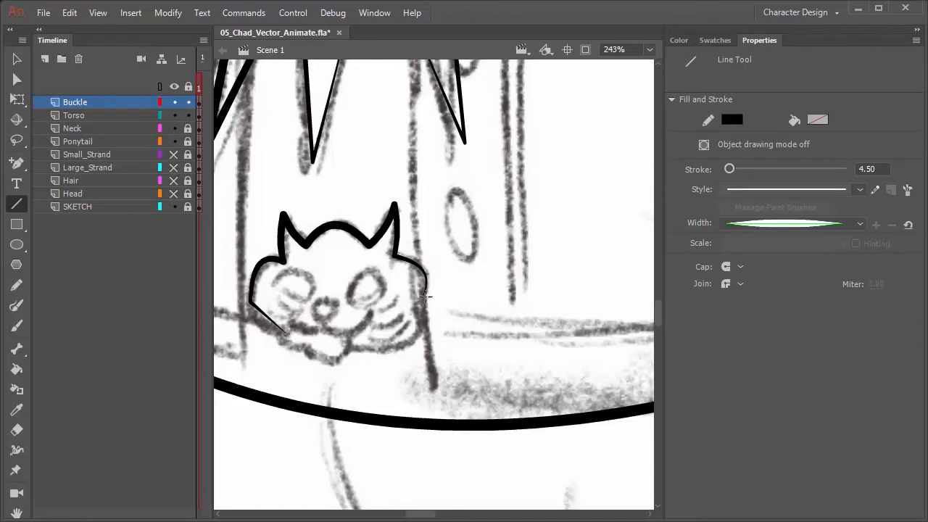
pyautogui.moveTo(425, 296); pyautogui.dragTo(355, 336)
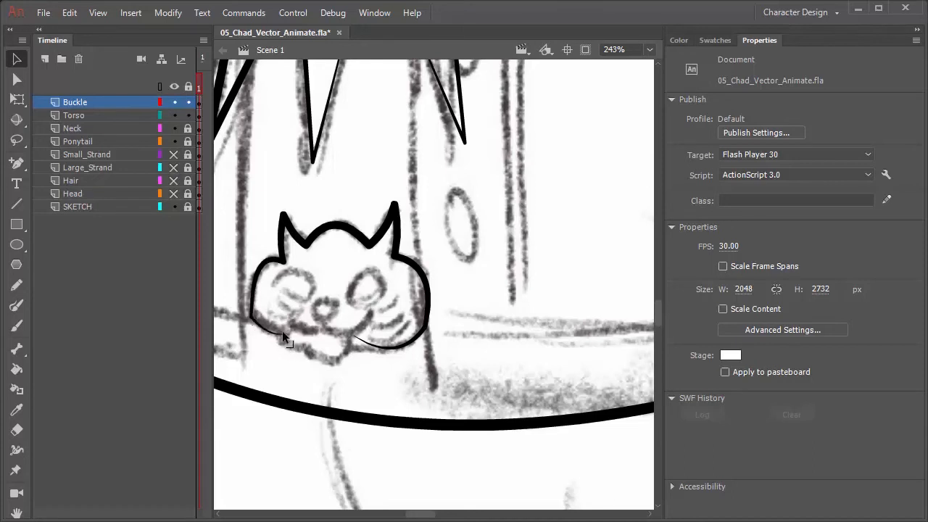
pyautogui.click(16, 203)
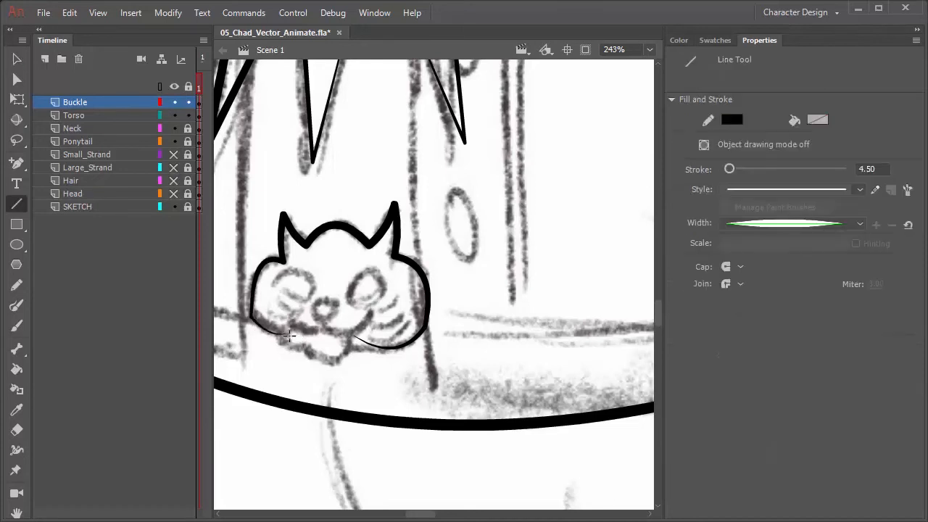
pyautogui.moveTo(290, 337); pyautogui.dragTo(322, 361)
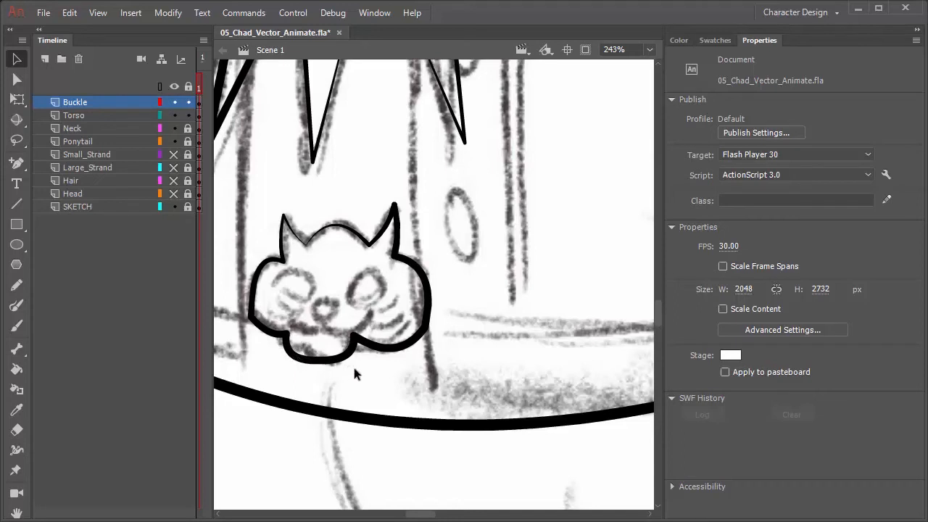
pyautogui.moveTo(333, 367)
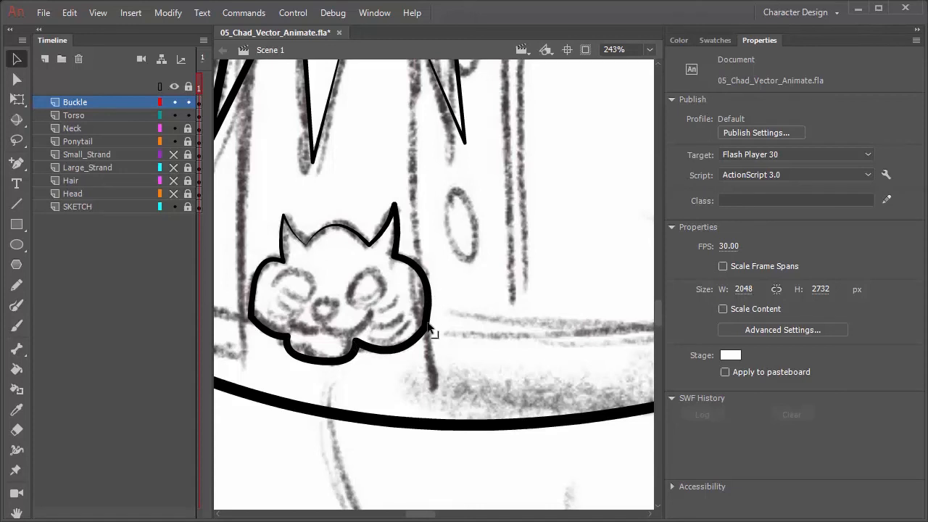
pyautogui.moveTo(437, 297)
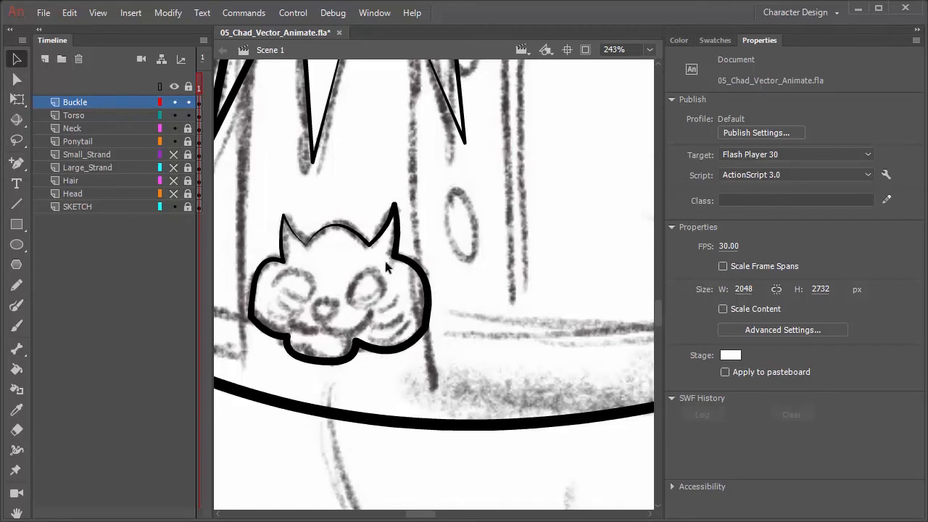
pyautogui.moveTo(16, 204)
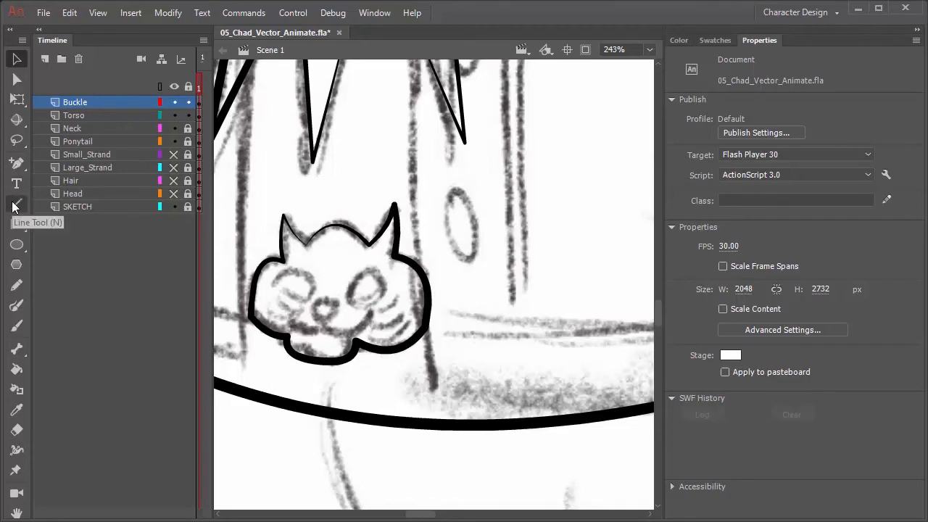
# - Draw left and right eye lines with a stroke of 2 over the sketched eyes
pyautogui.click(16, 205)
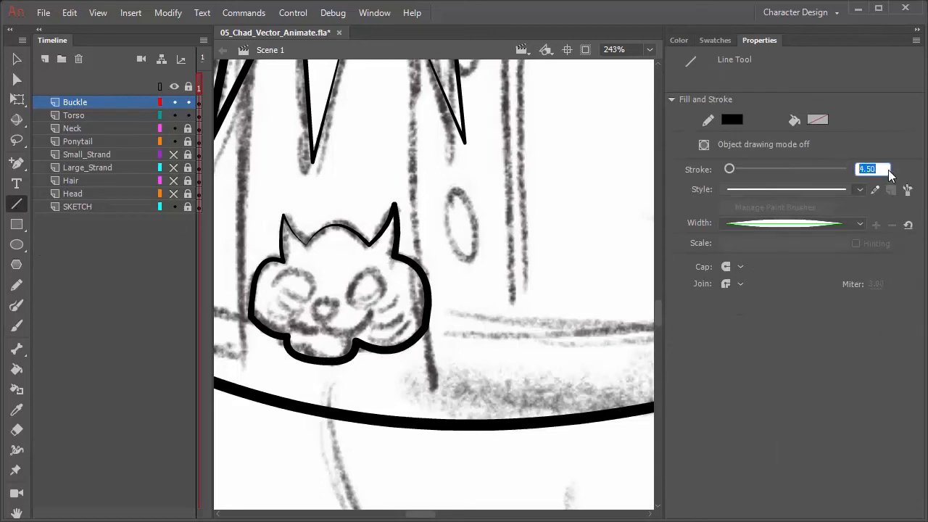
pyautogui.write('2')
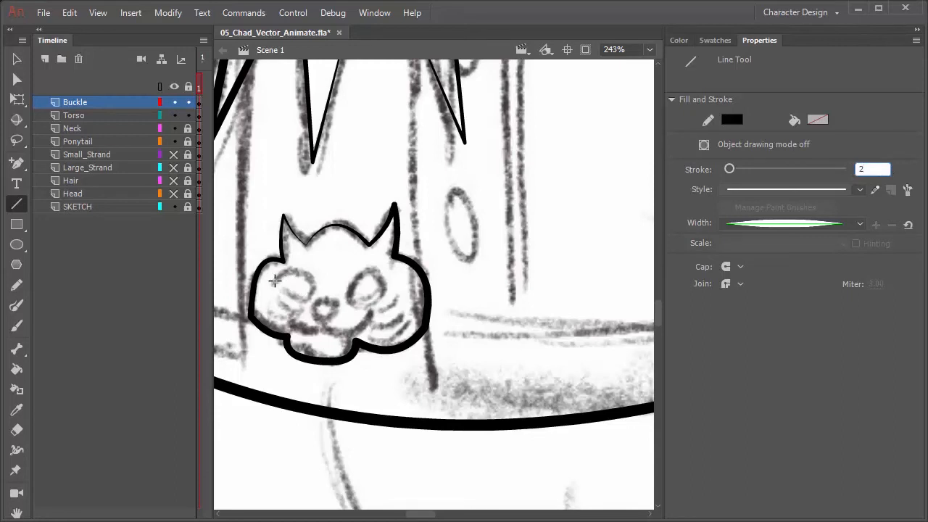
pyautogui.moveTo(276, 281); pyautogui.dragTo(312, 281)
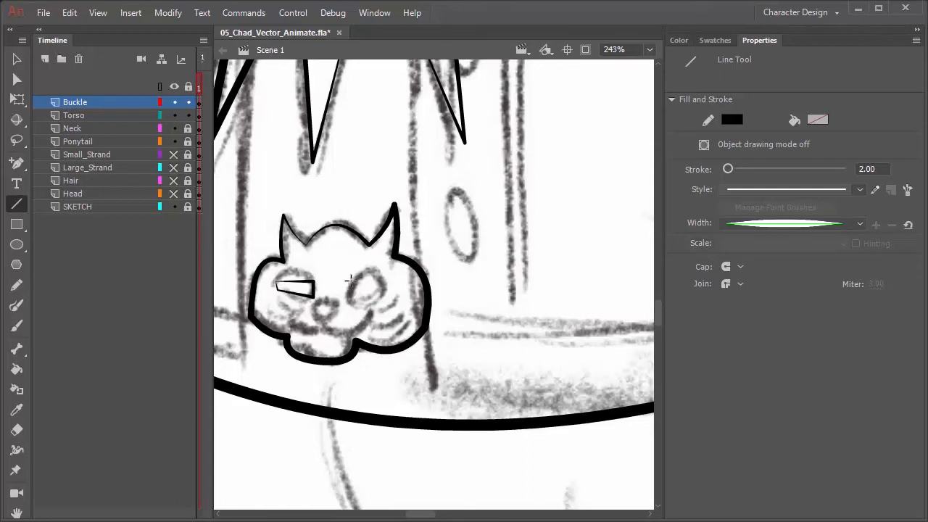
pyautogui.moveTo(330, 288); pyautogui.dragTo(384, 289)
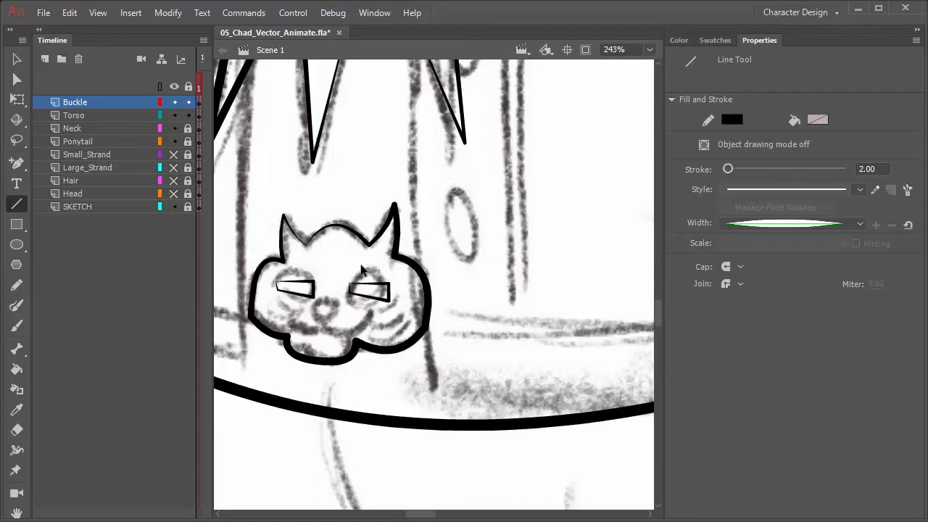
pyautogui.moveTo(356, 266)
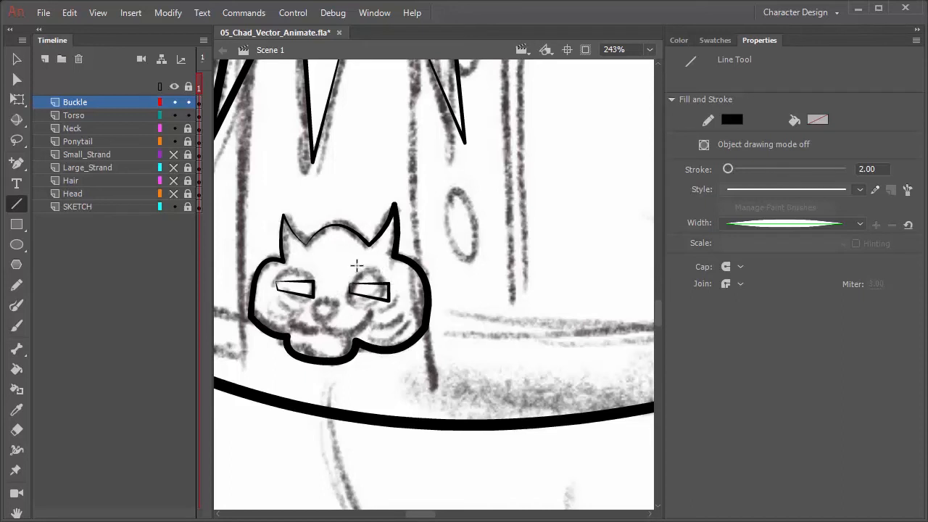
pyautogui.moveTo(92, 371)
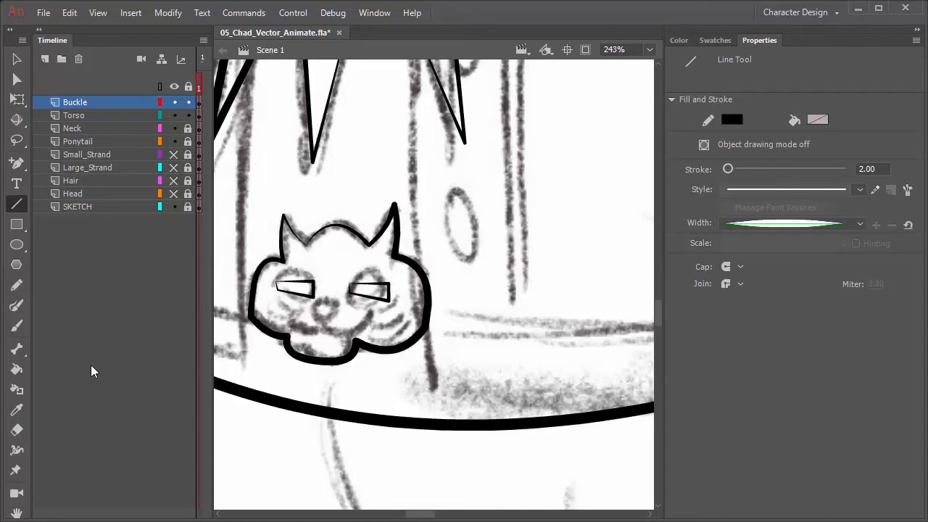
pyautogui.moveTo(83, 421)
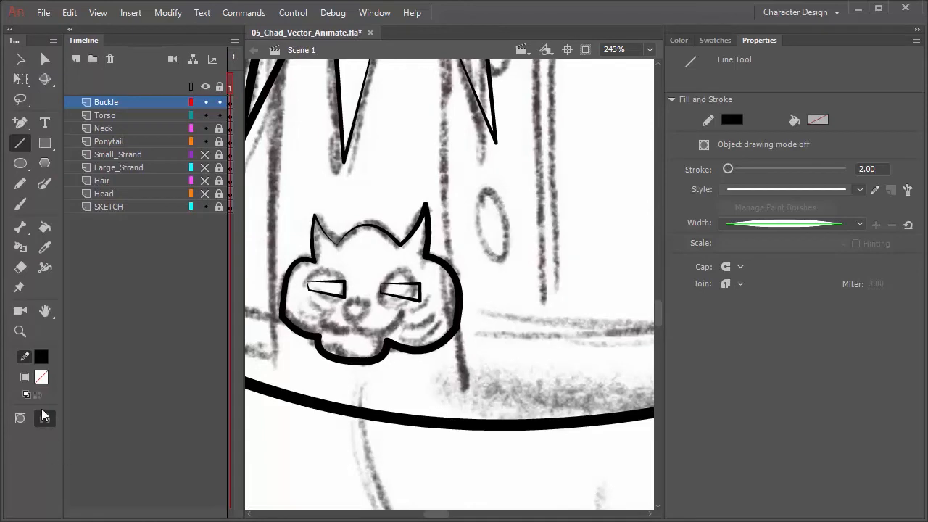
pyautogui.moveTo(45, 418)
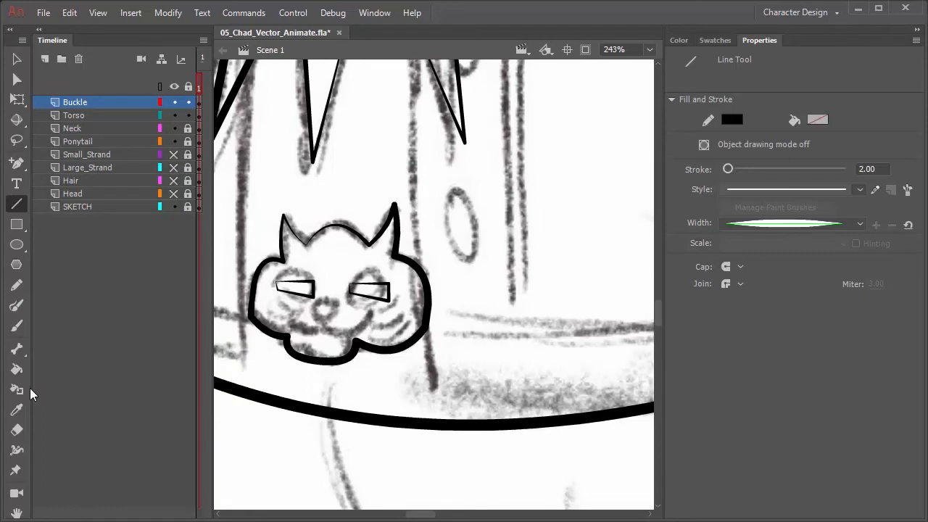
pyautogui.moveTo(404, 268)
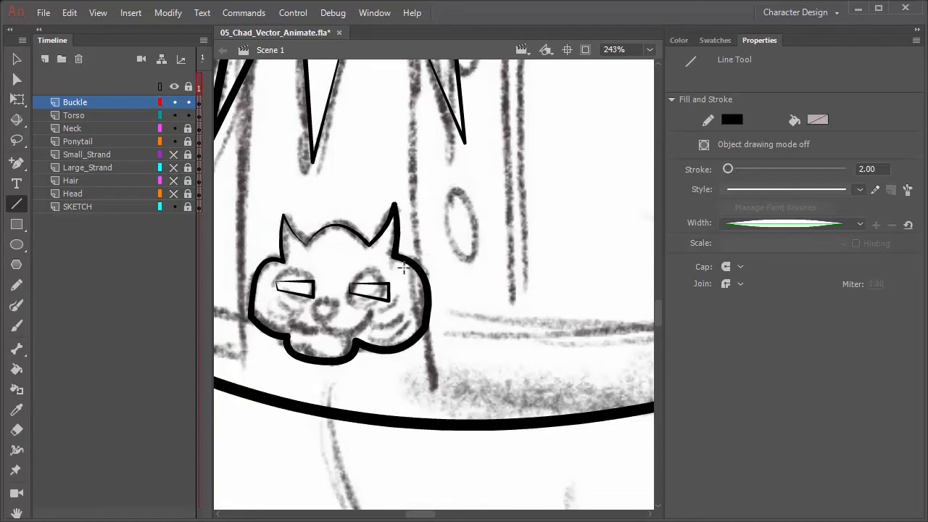
# - Zoom in on the eyes and finish curving the right eye into an almond
pyautogui.scroll(-3)
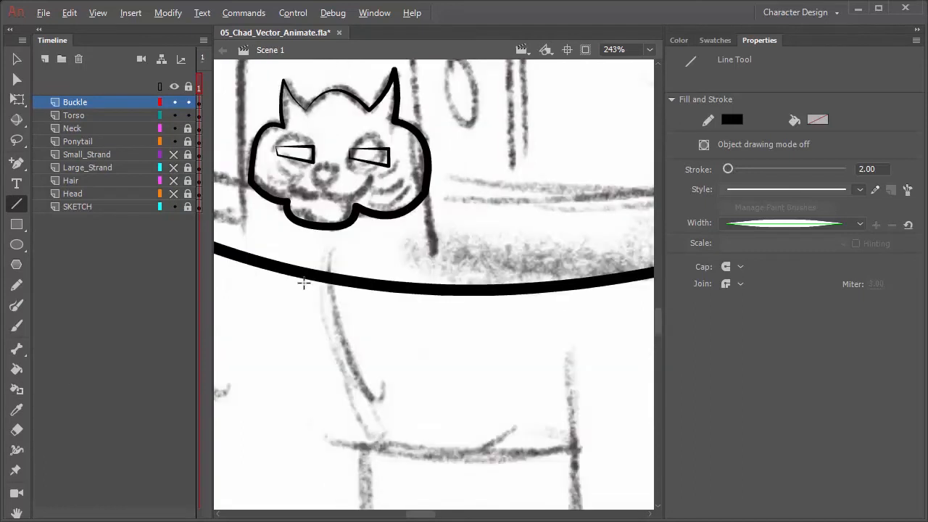
pyautogui.scroll(-3)
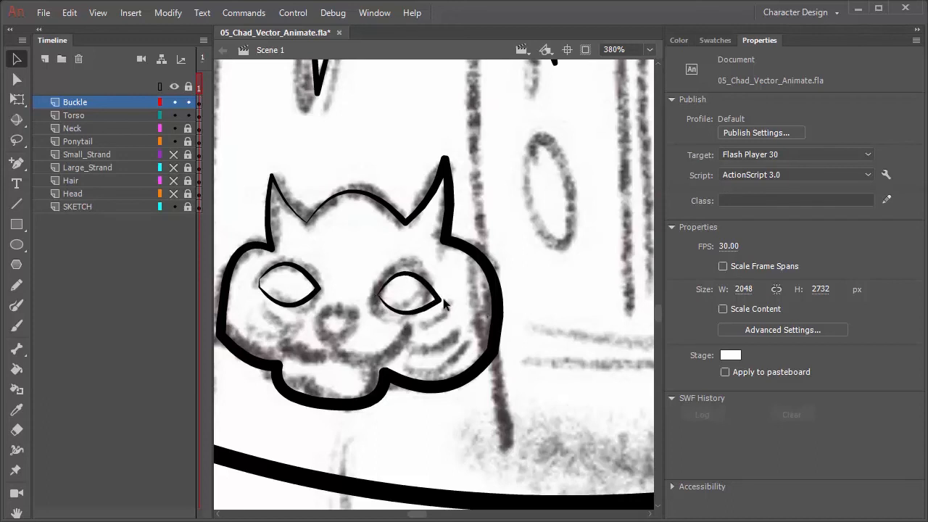
pyautogui.click(410, 297)
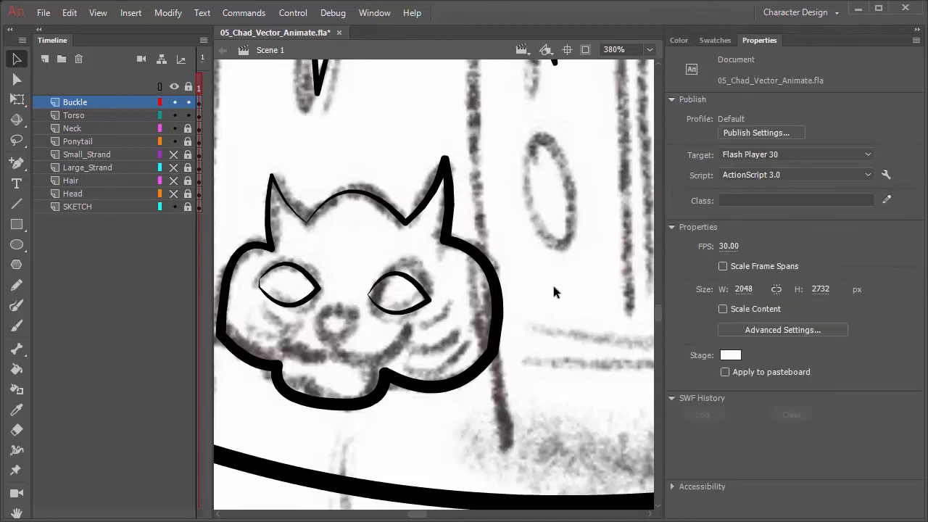
pyautogui.moveTo(31, 116)
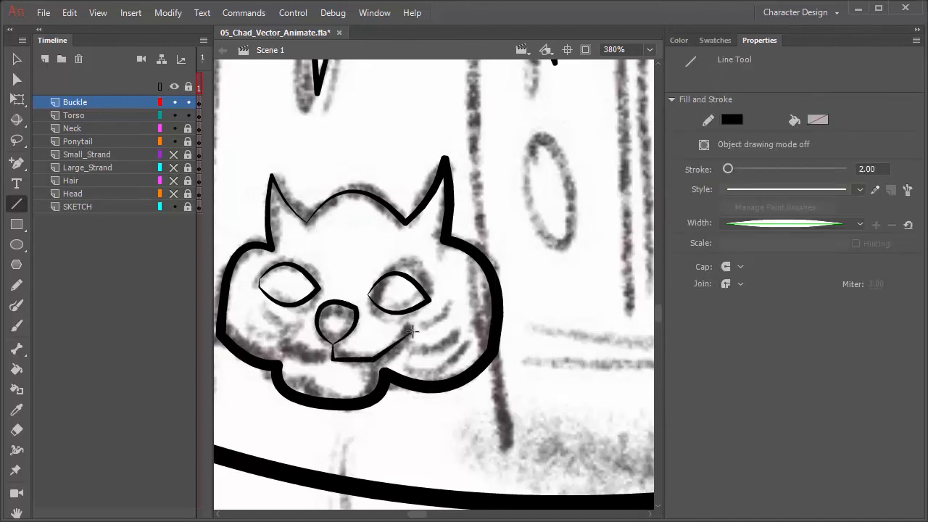
# - Draw the mouth line running from the nose across the lower face
pyautogui.moveTo(414, 332); pyautogui.dragTo(290, 352)
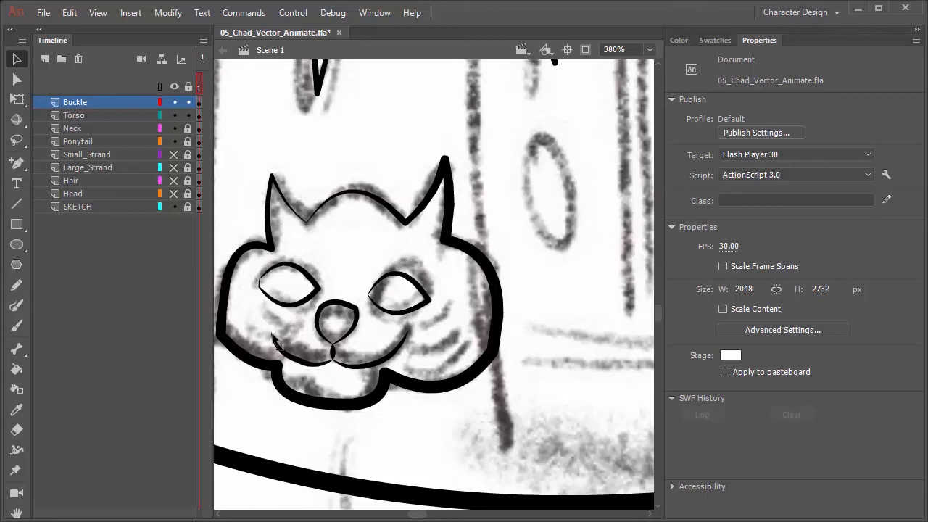
pyautogui.moveTo(526, 323)
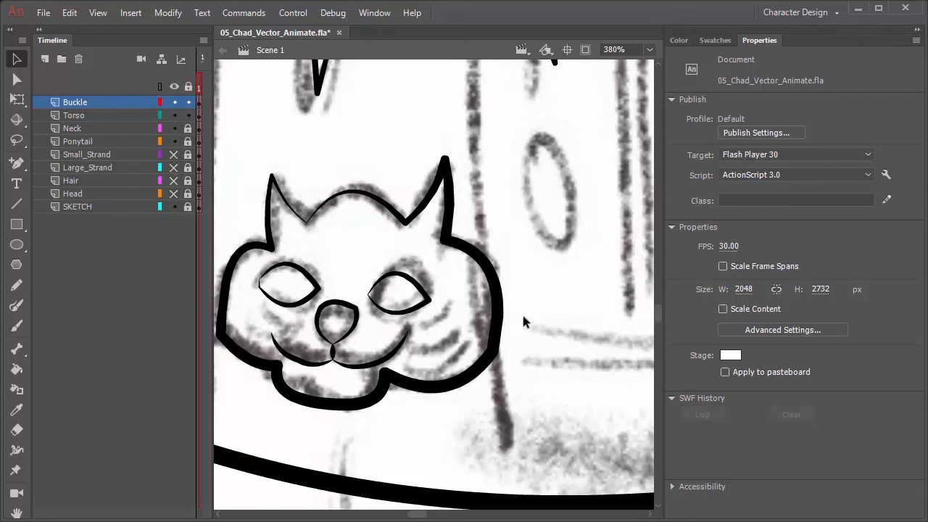
pyautogui.moveTo(516, 326)
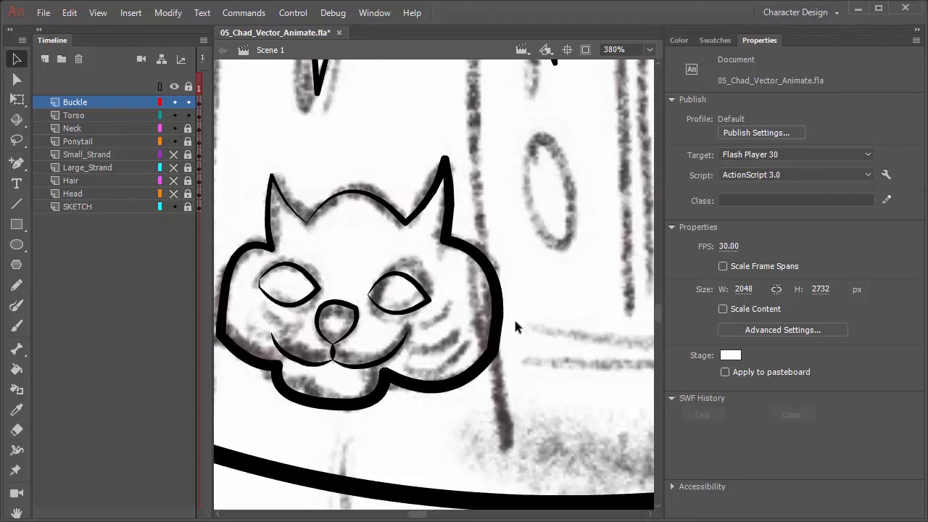
# - Draw a whisker on the right cheek with the Line Tool
pyautogui.click(16, 204)
pyautogui.write('1')
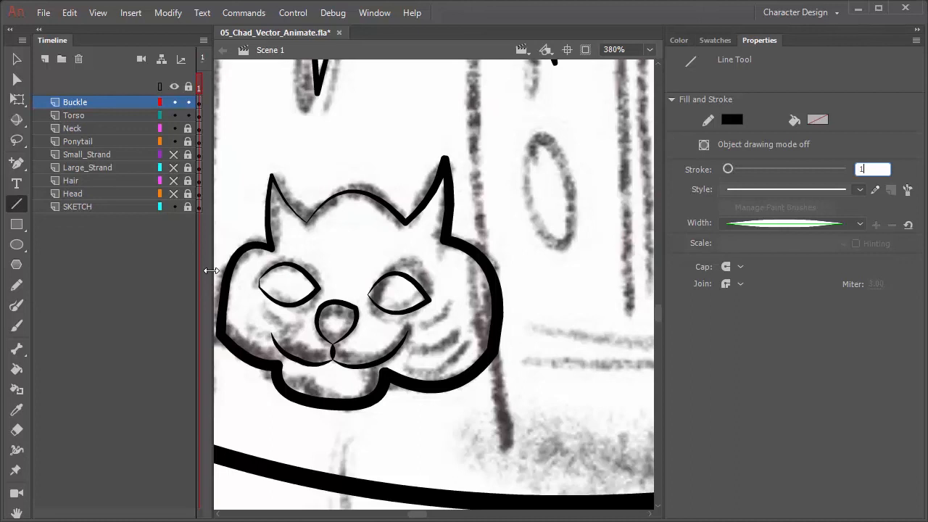
pyautogui.moveTo(54, 281)
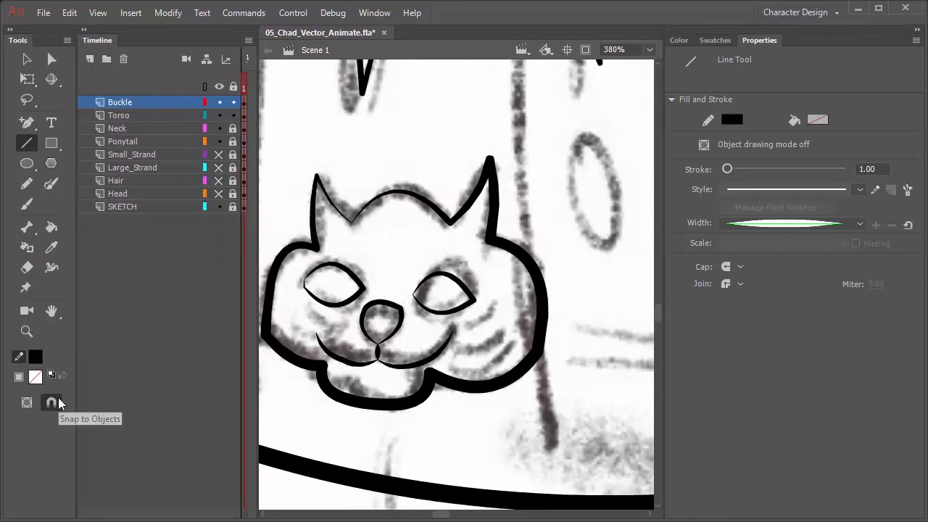
pyautogui.moveTo(78, 334)
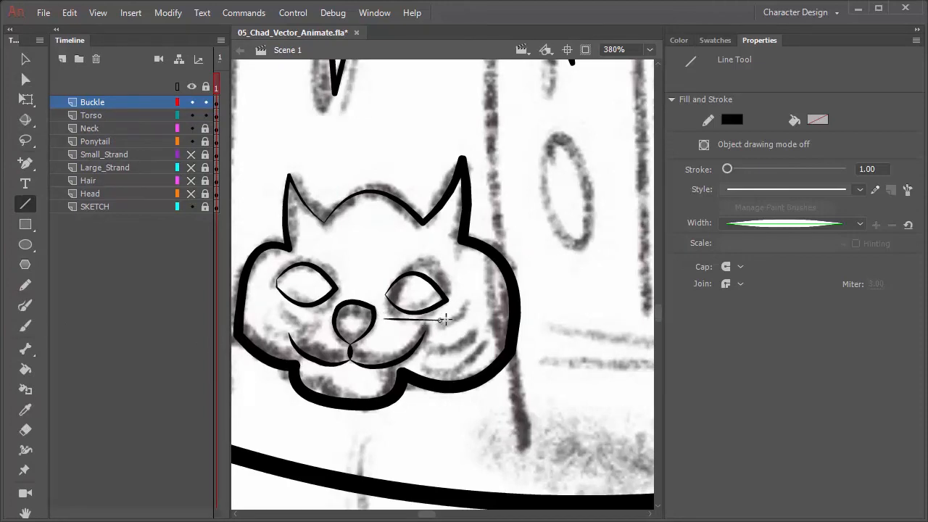
pyautogui.moveTo(442, 319); pyautogui.dragTo(431, 346)
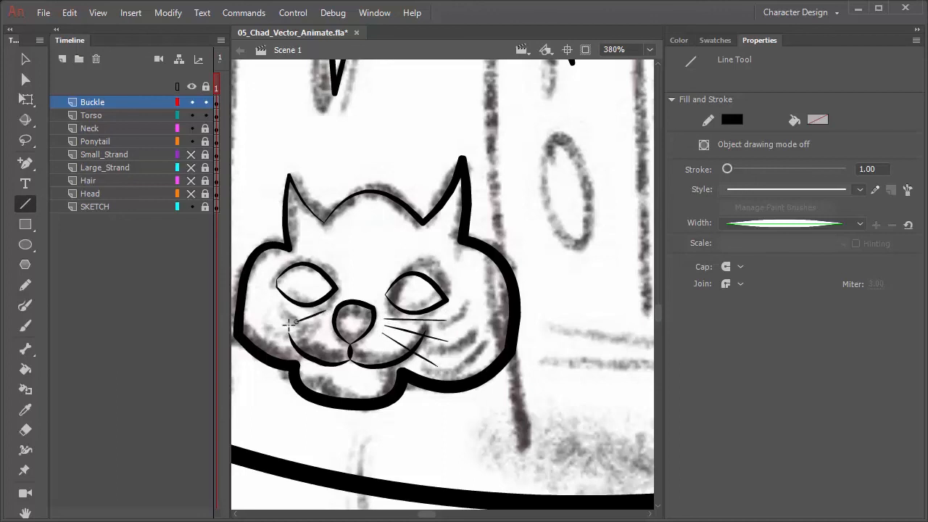
pyautogui.moveTo(279, 321)
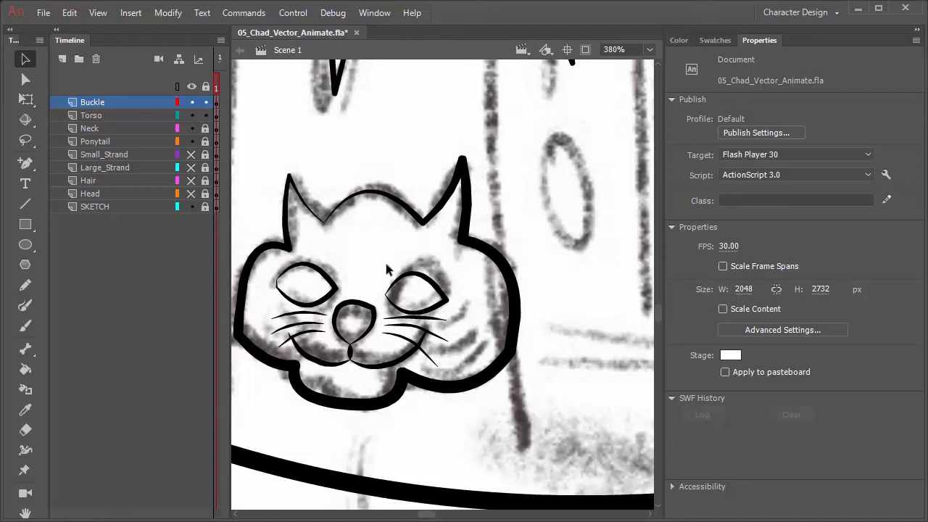
pyautogui.moveTo(377, 274)
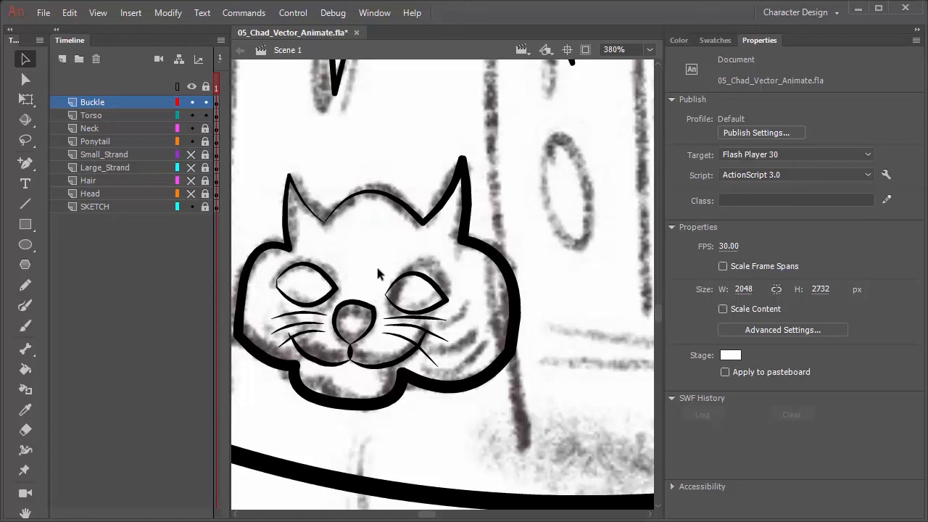
pyautogui.moveTo(511, 291)
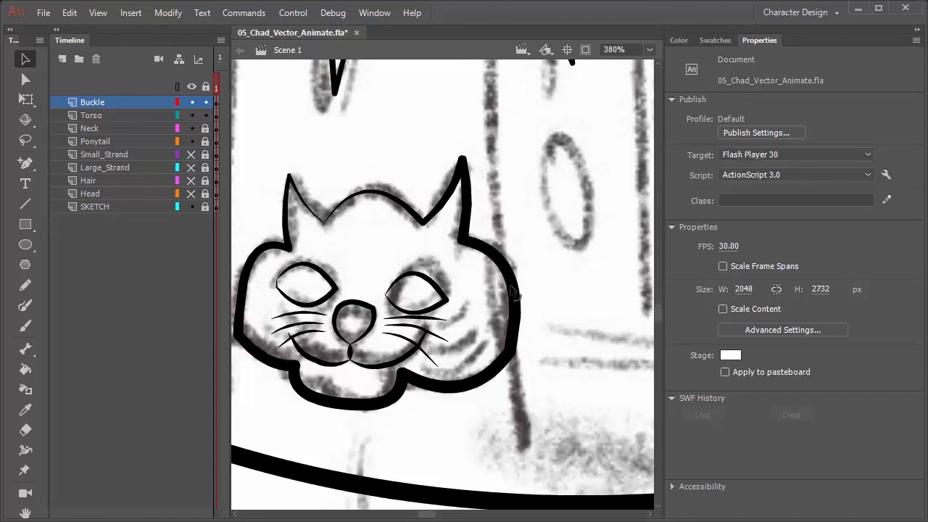